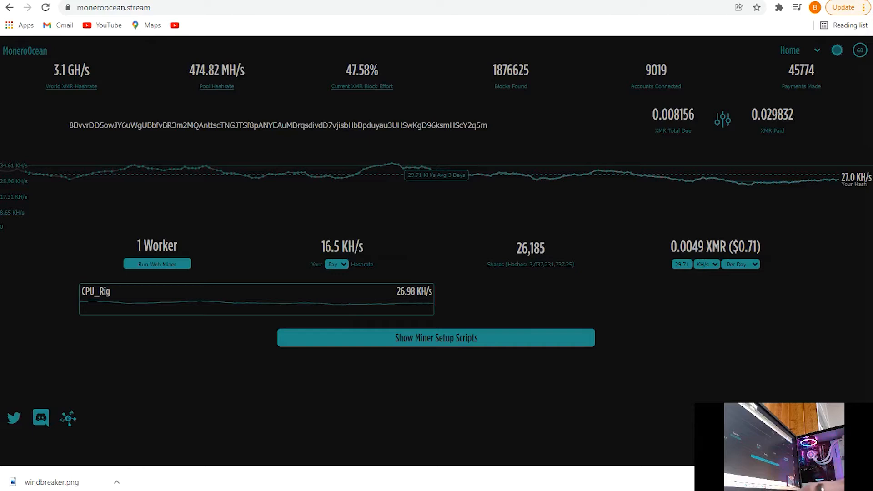
mouse_move(390, 264)
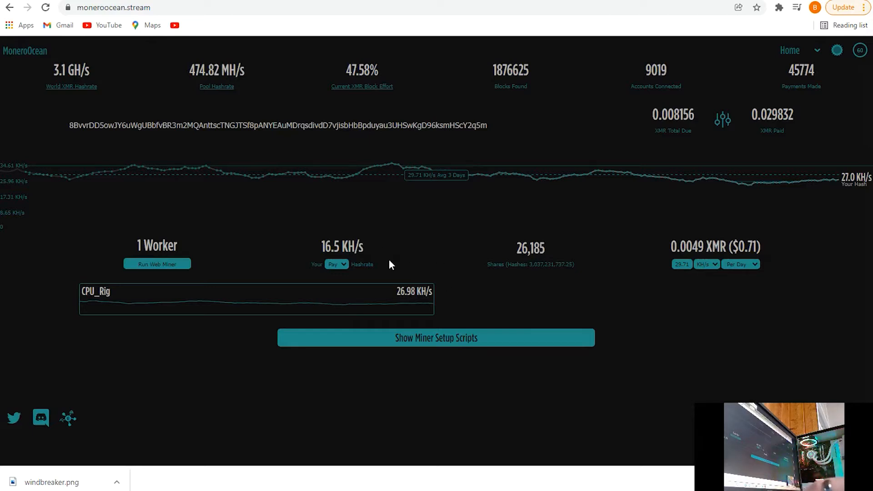
mouse_move(123, 25)
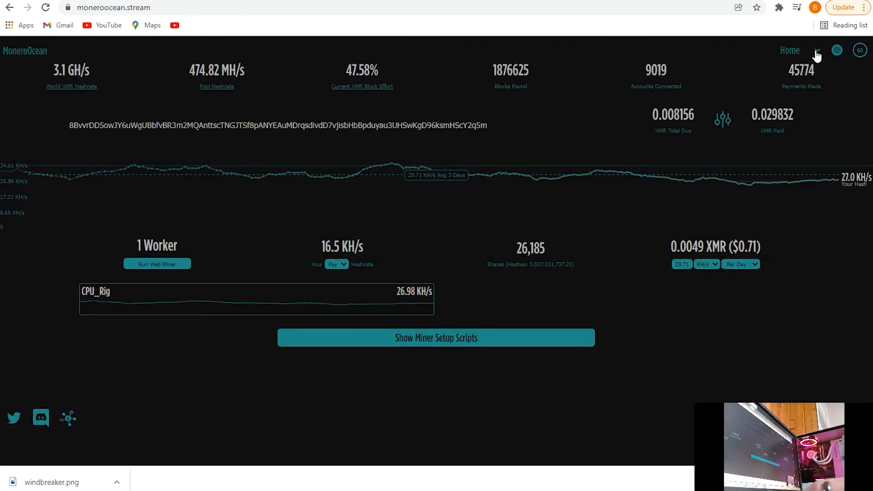
mouse_move(288, 185)
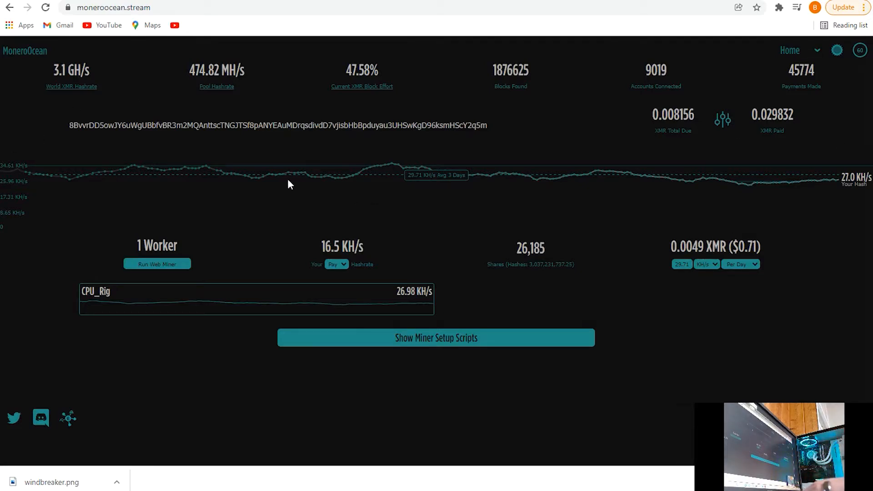
mouse_move(407, 276)
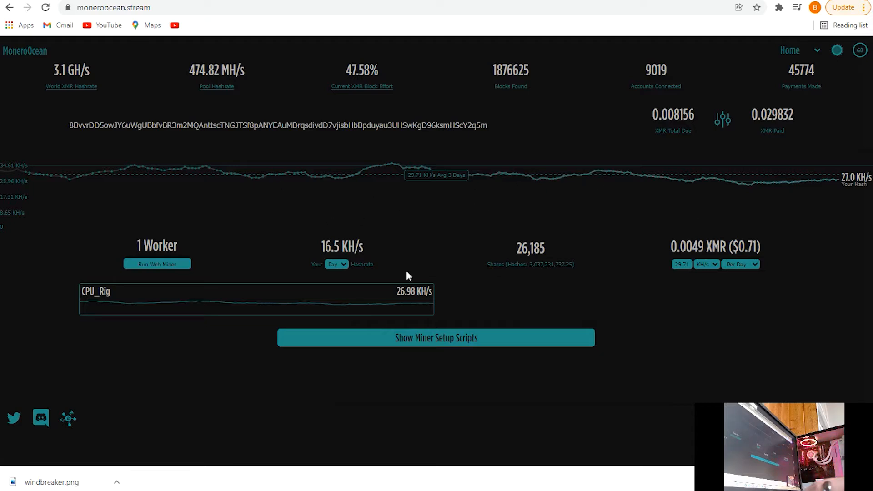
mouse_move(810, 59)
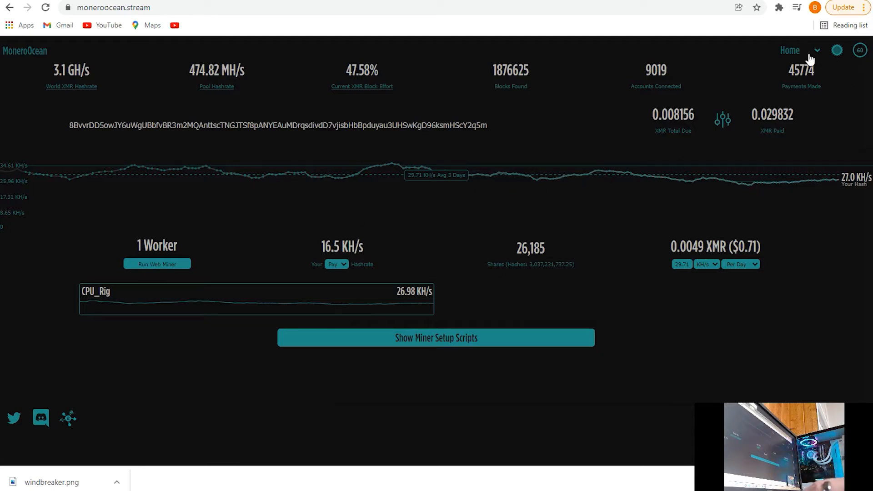
mouse_move(288, 167)
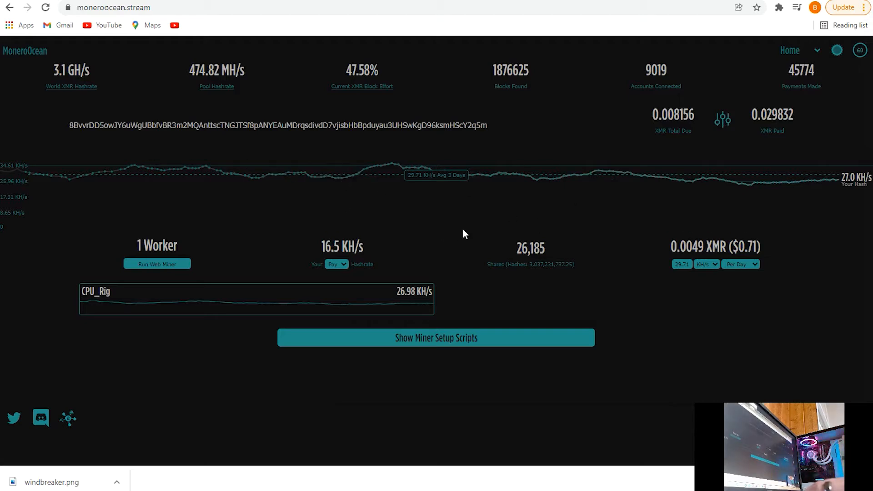
mouse_move(279, 196)
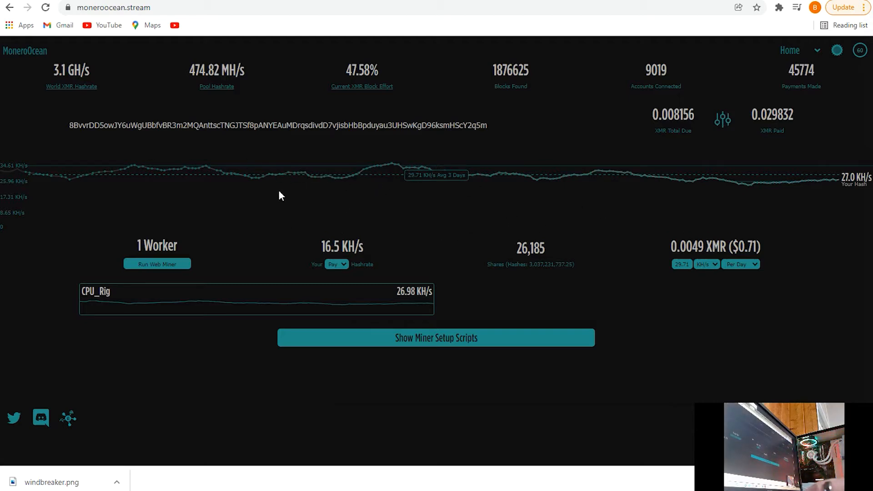
mouse_move(443, 207)
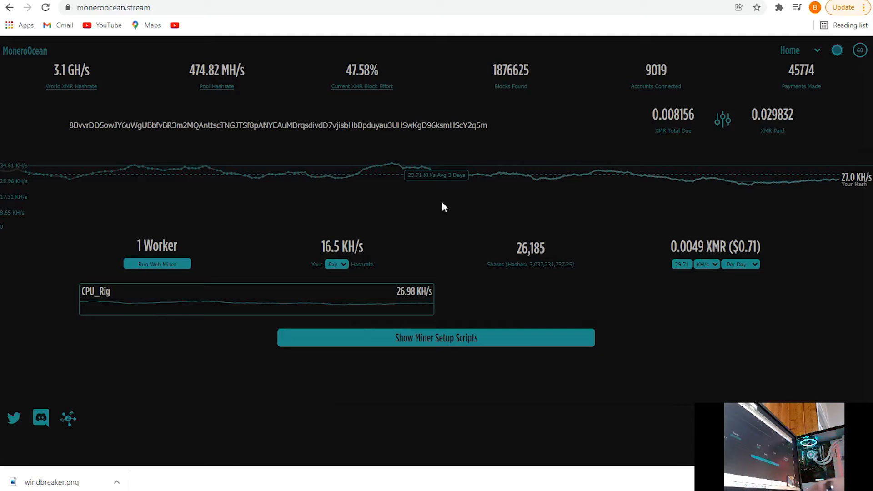
mouse_move(569, 320)
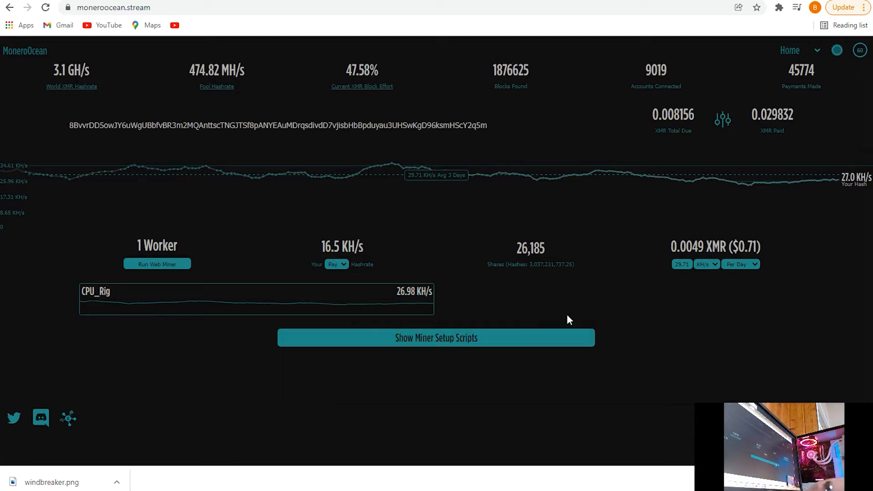
mouse_move(751, 221)
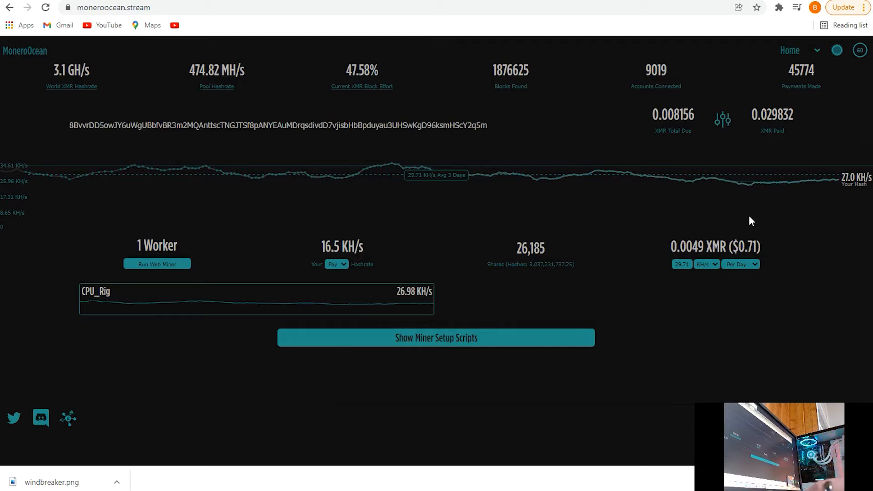
Step: Go to the pool's Help page from the Home dropdown
click(798, 50)
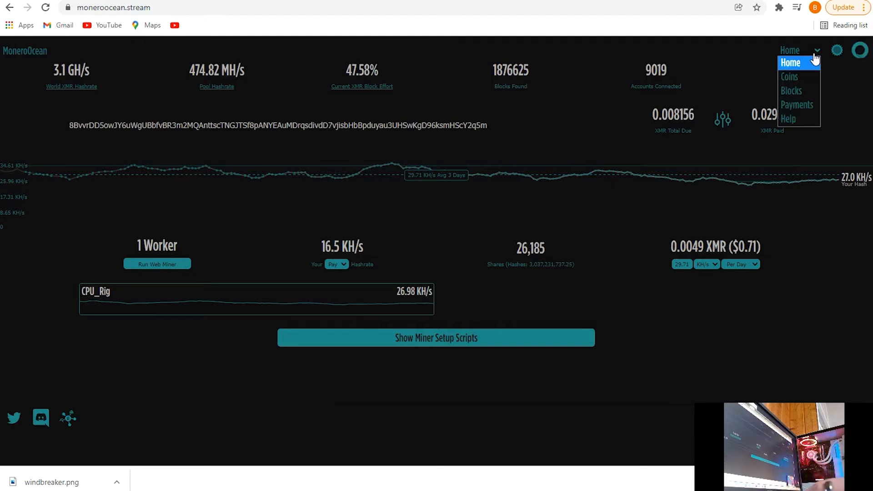
click(788, 119)
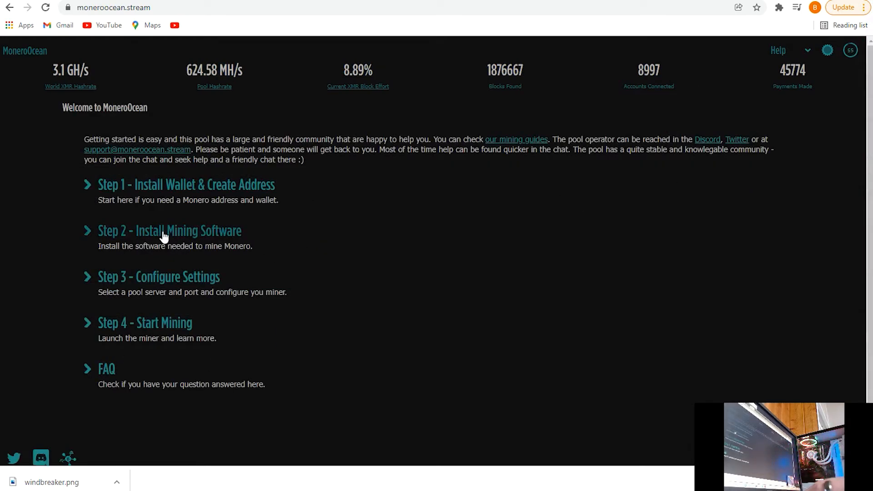
mouse_move(238, 193)
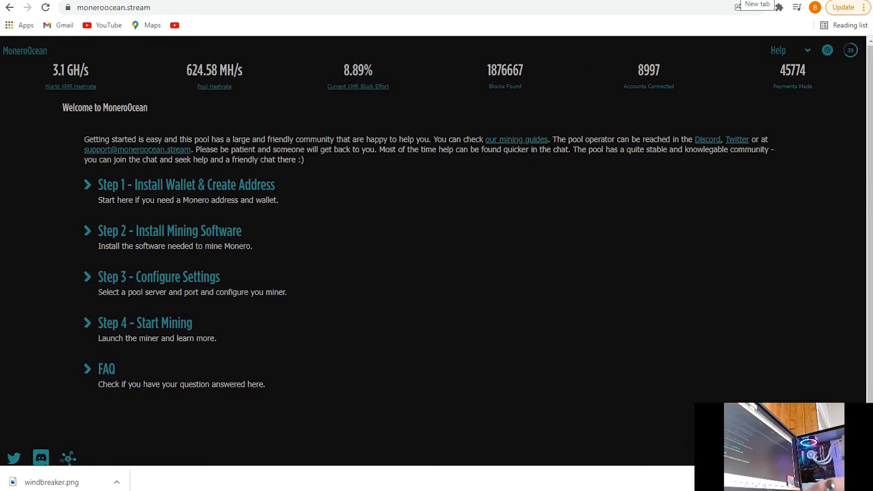
Step: Open CoinMarketCap in a new tab and search its coins for 'xm'
click(755, 5)
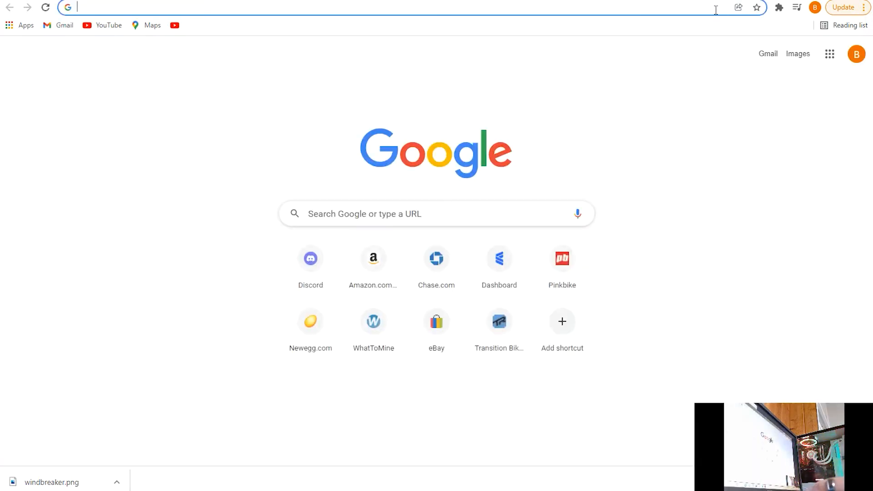
text(cointracker.io)
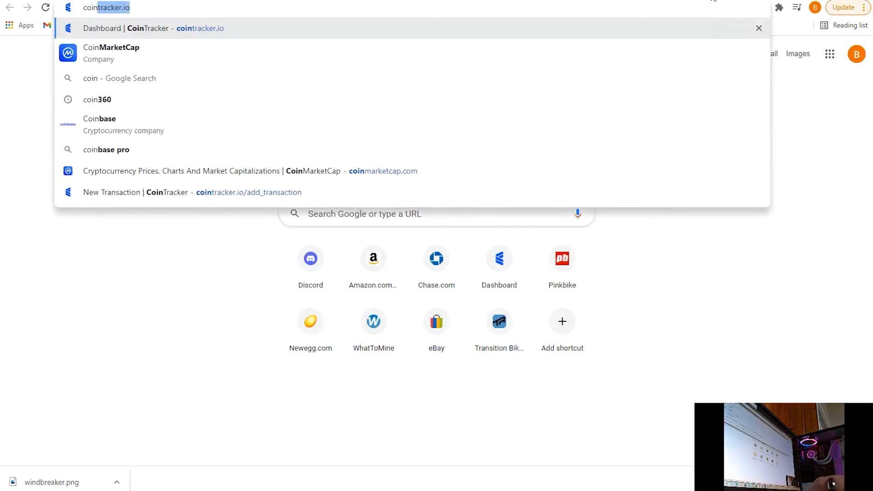
click(111, 53)
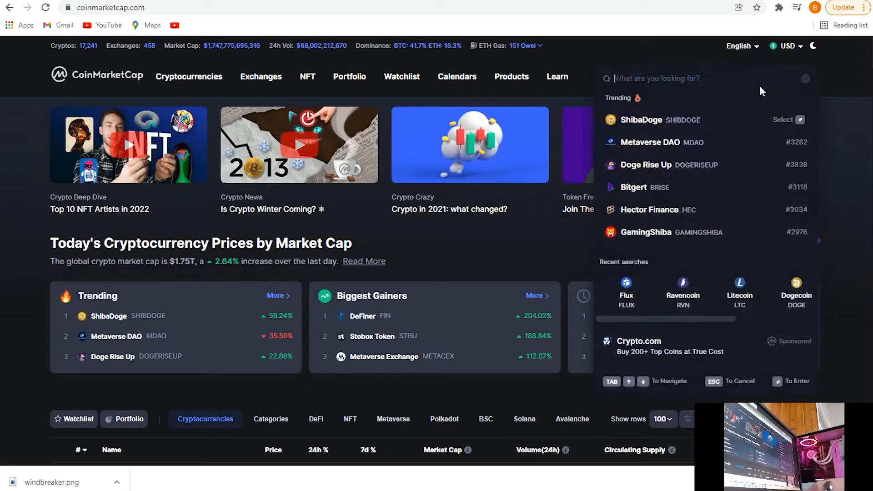
text(xm)
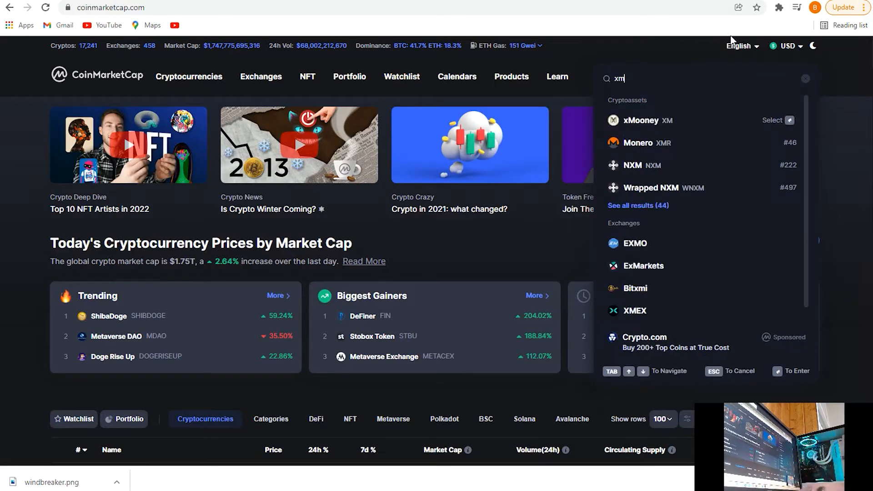
Step: Open Monero's coin page and browse its Markets list of exchange trading pairs
click(639, 142)
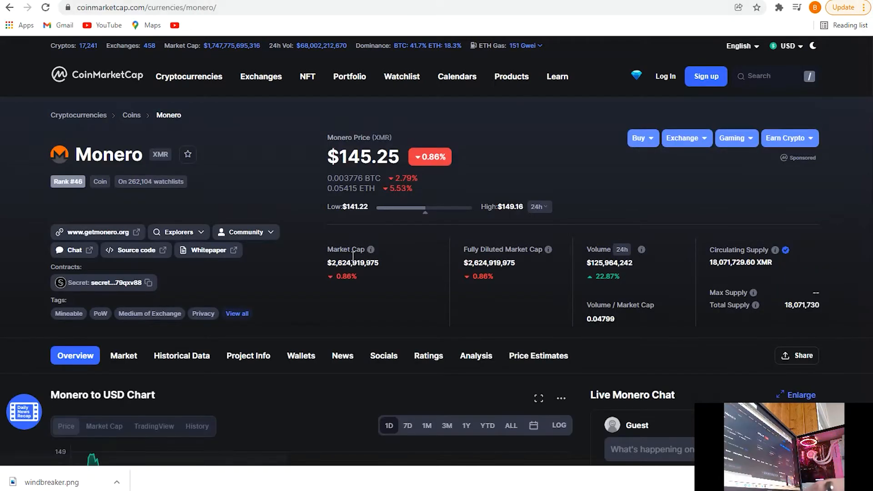
scroll(down, 3)
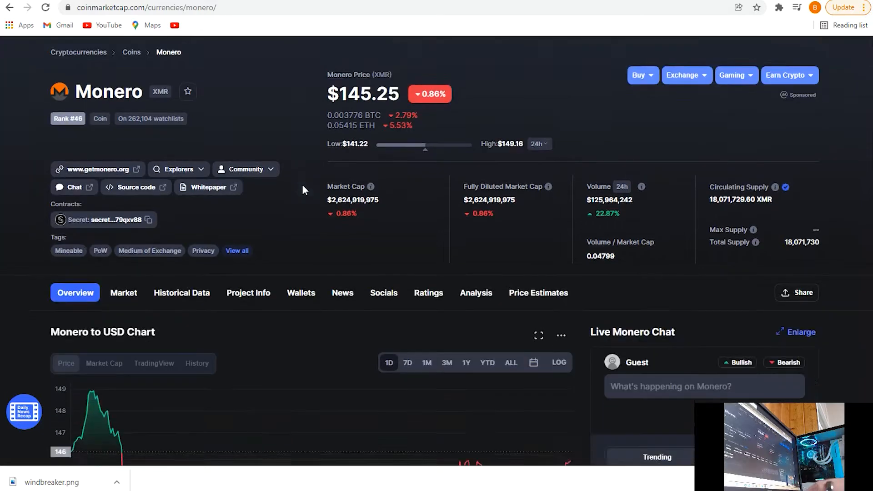
scroll(down, 3)
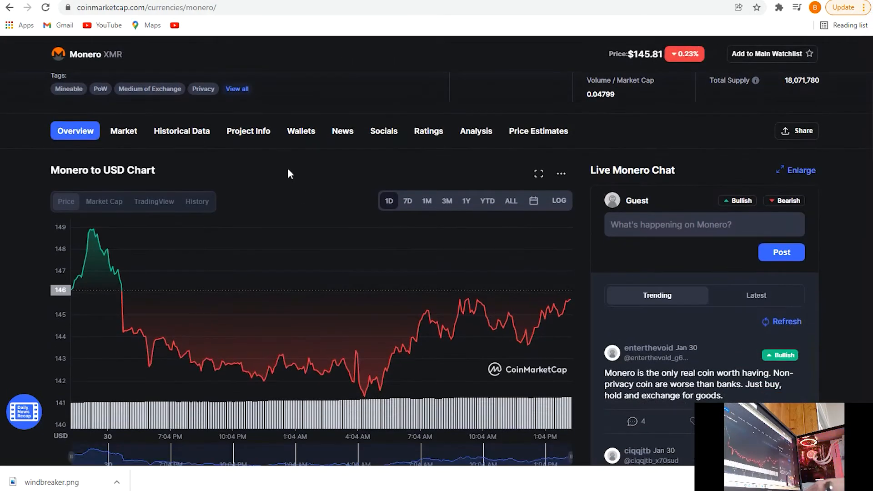
click(123, 131)
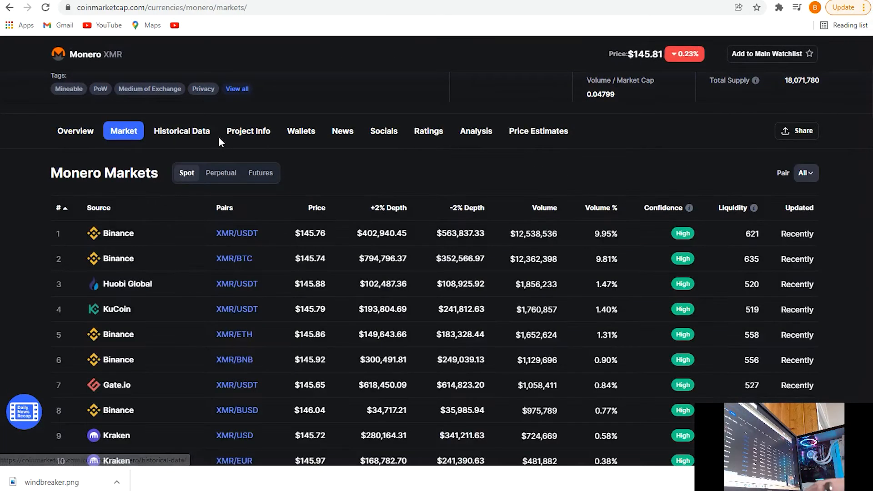
scroll(down, 3)
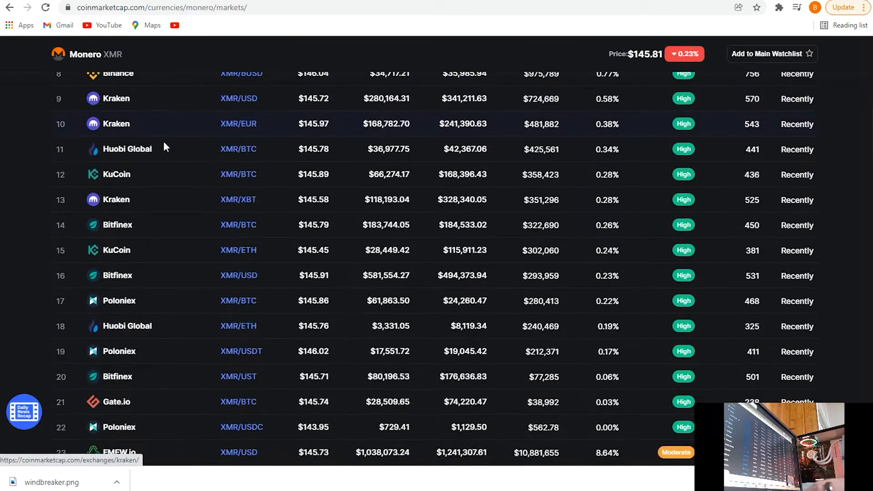
scroll(down, 3)
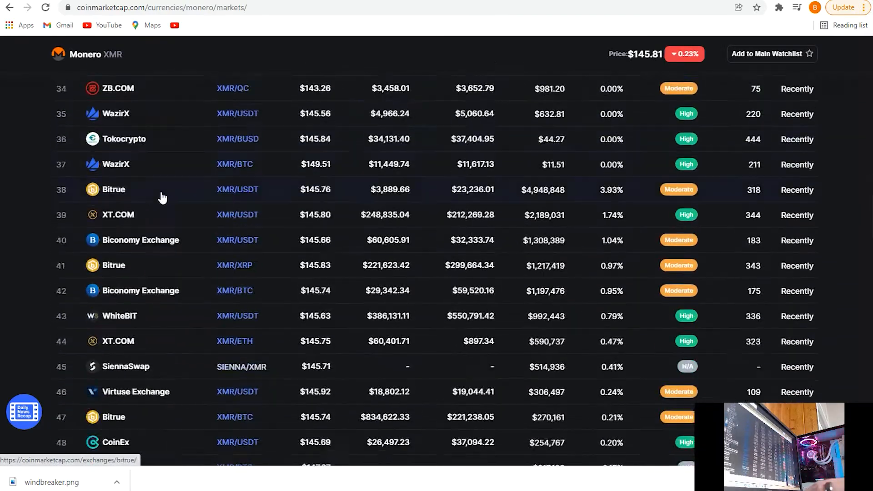
scroll(down, 3)
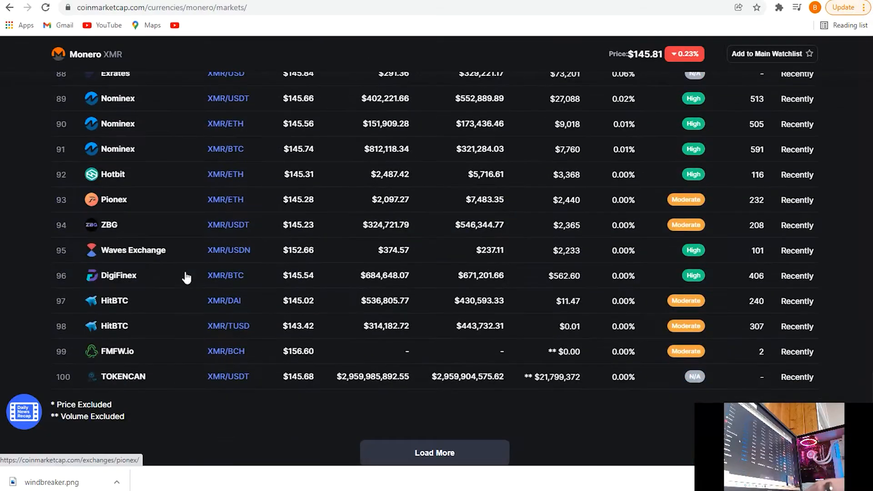
scroll(up, 3)
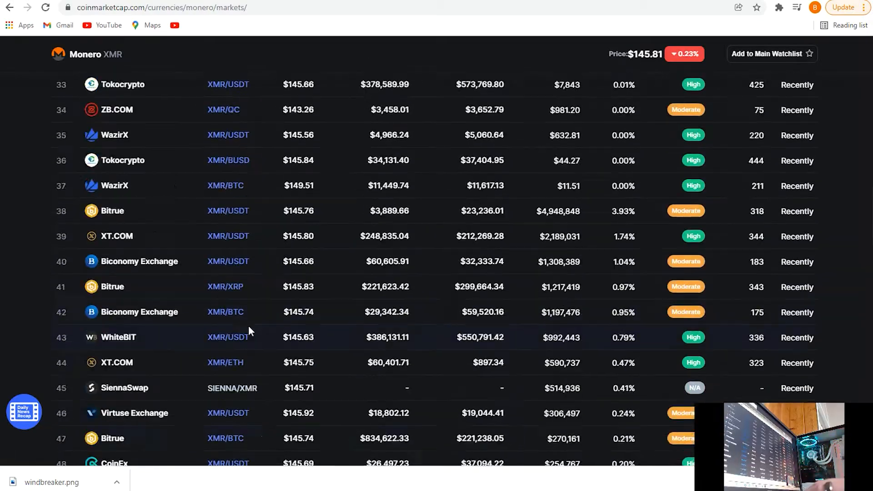
scroll(up, 3)
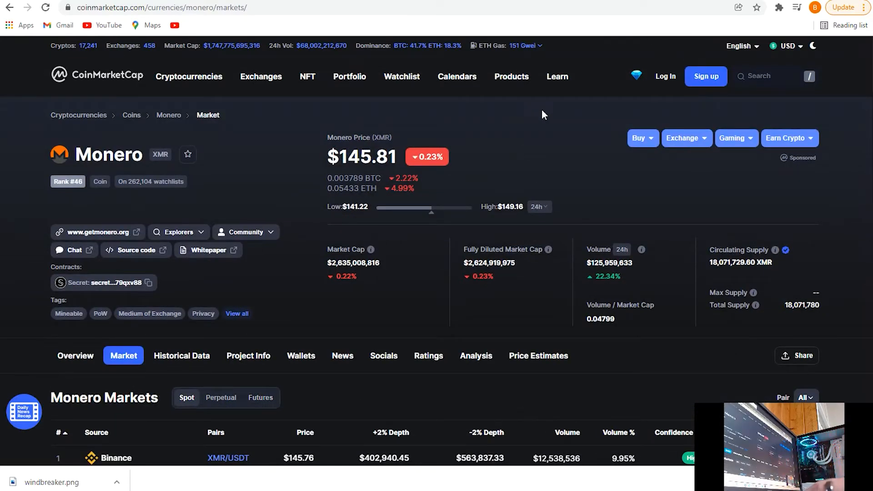
mouse_move(768, 48)
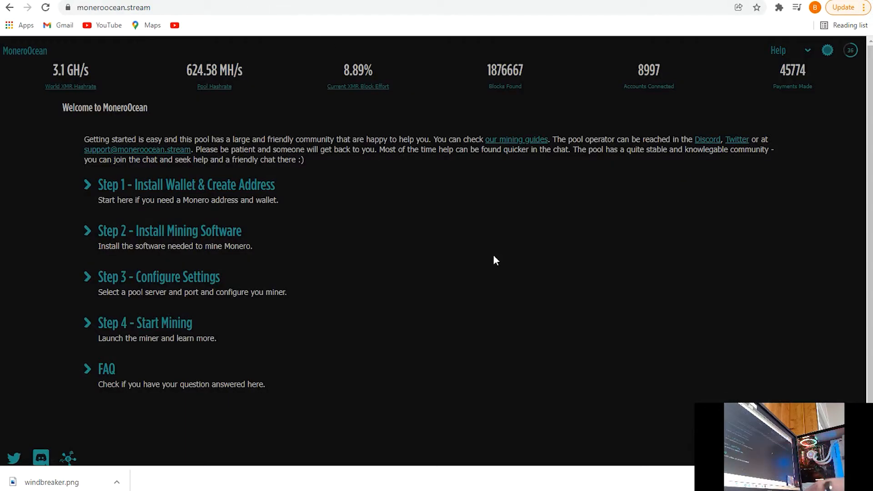
mouse_move(179, 234)
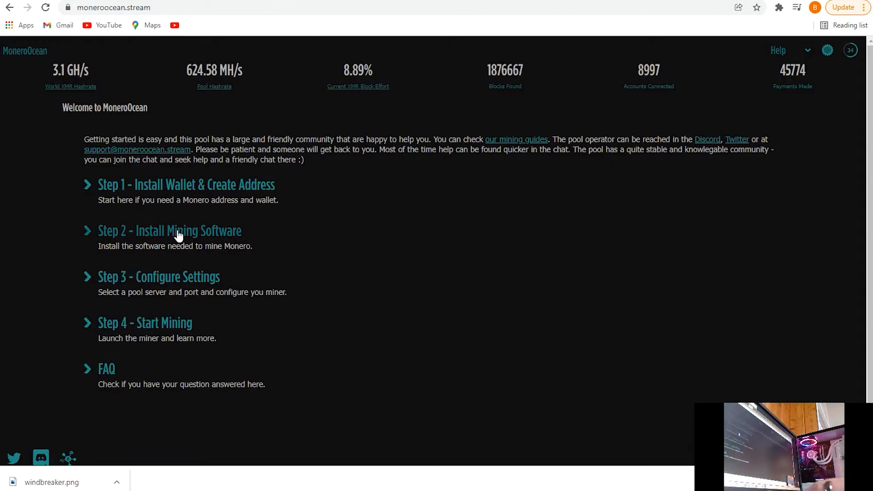
Step: Expand 'Step 2 - Install Mining Software' and follow the MO XMRig link to GitHub
click(170, 231)
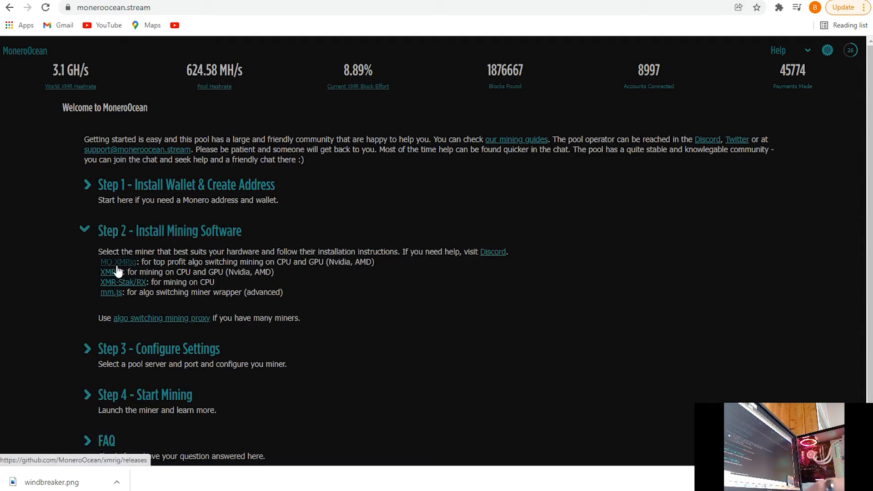
mouse_move(125, 265)
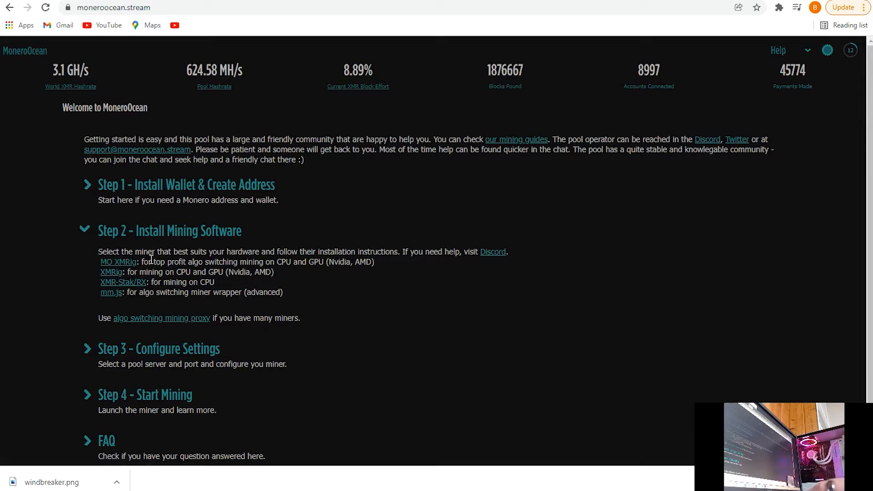
mouse_move(111, 272)
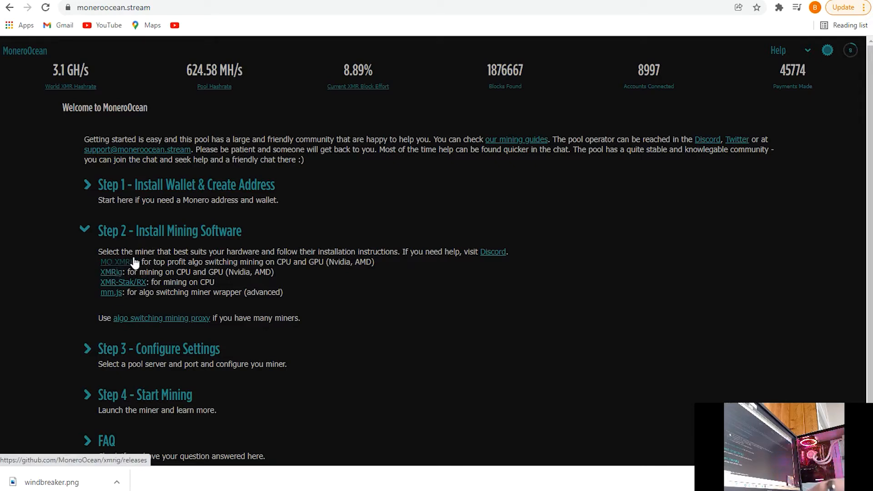
mouse_move(167, 262)
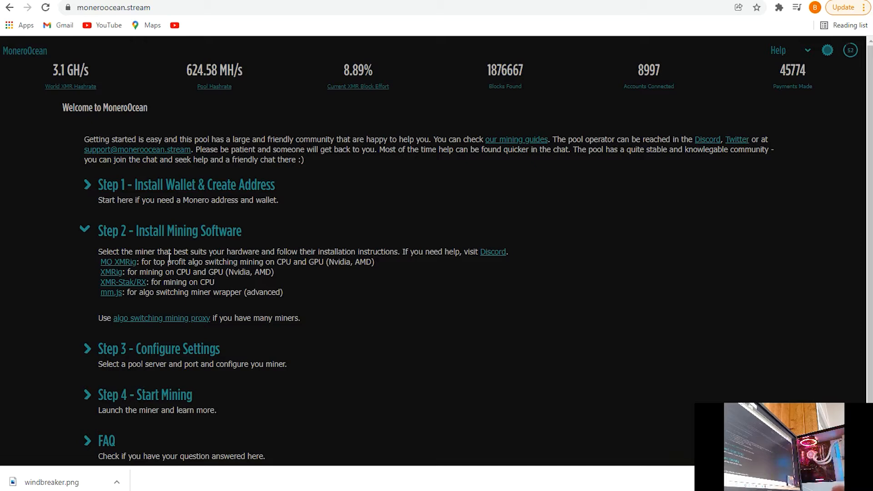
mouse_move(116, 266)
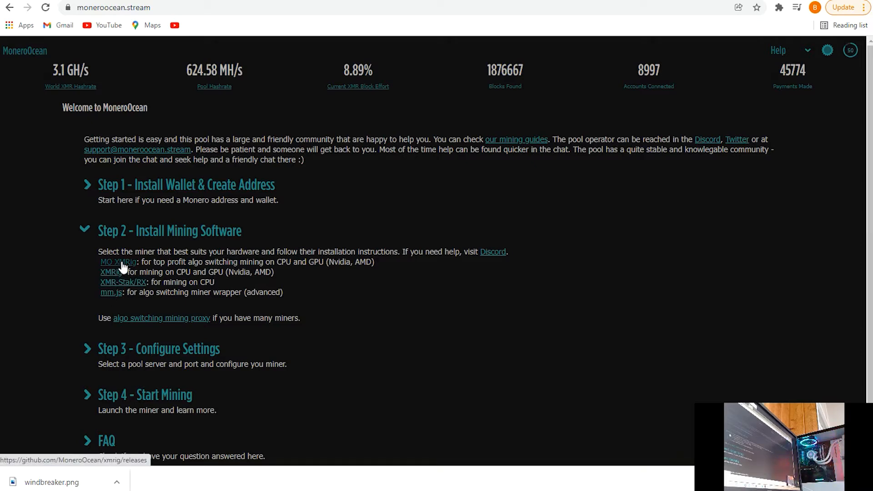
click(117, 262)
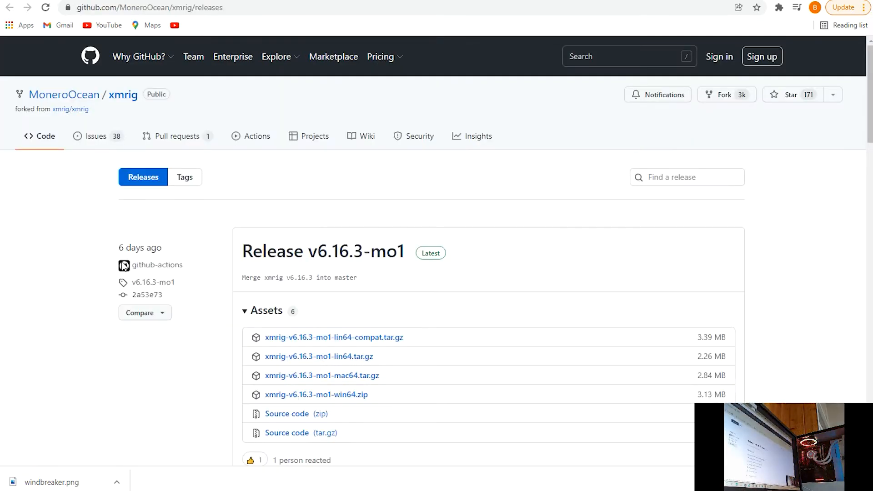
Step: Download xmrig-v6.16.3-mo1-win64.zip from the release assets, which Chrome blocks
scroll(down, 3)
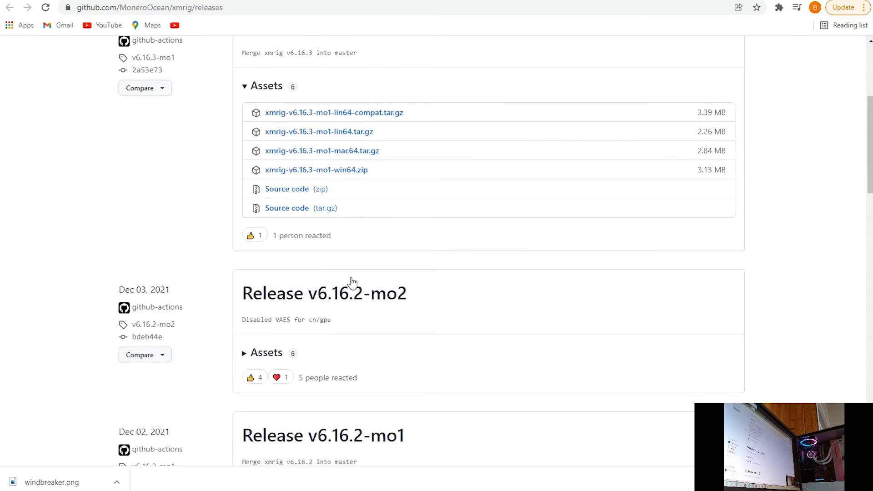
mouse_move(317, 170)
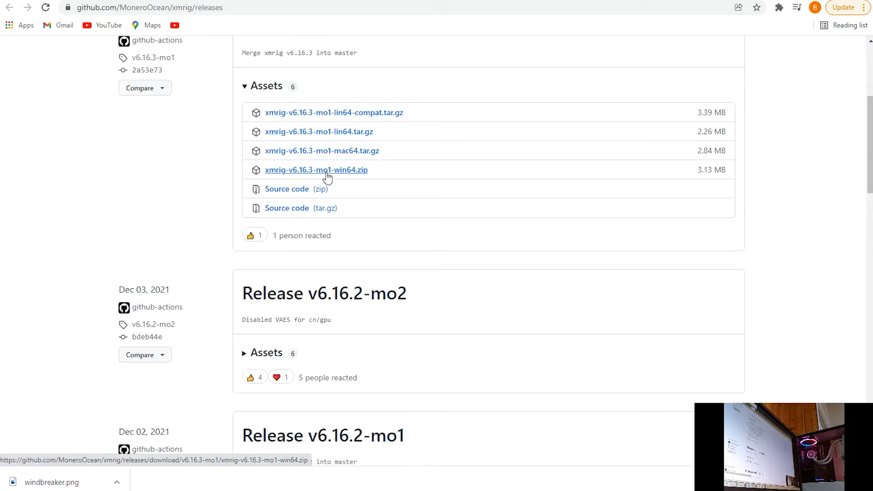
click(316, 170)
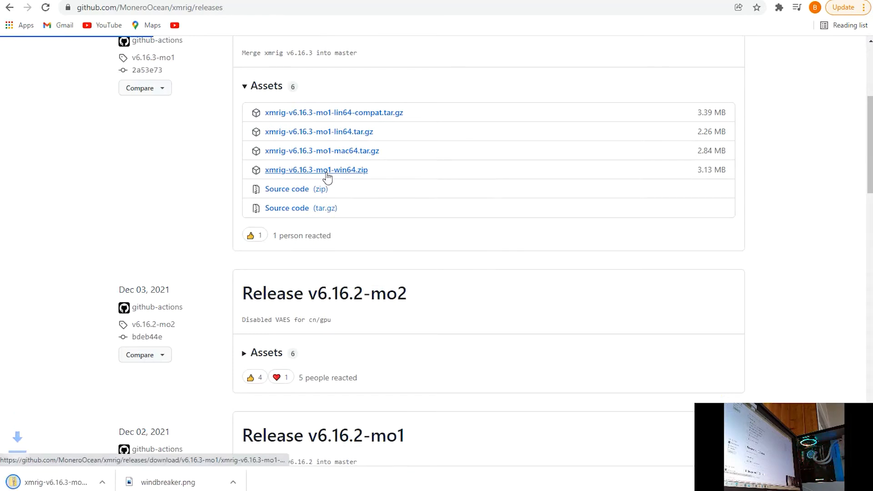
click(315, 170)
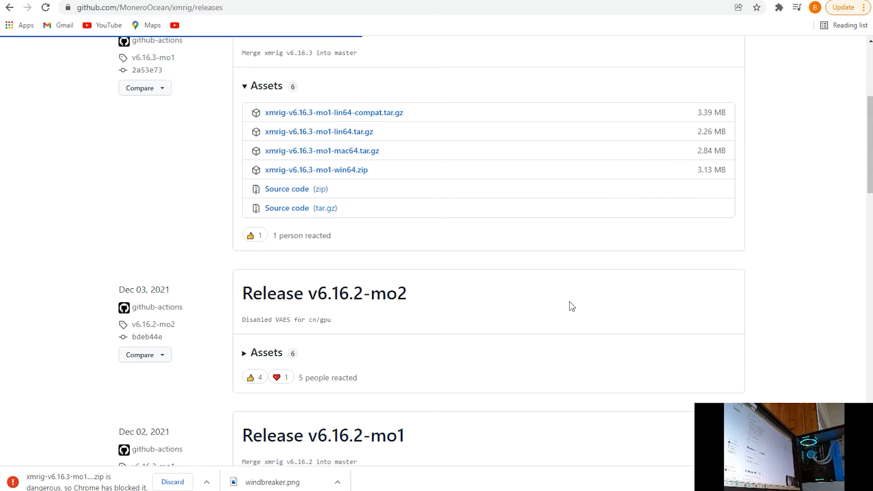
mouse_move(861, 51)
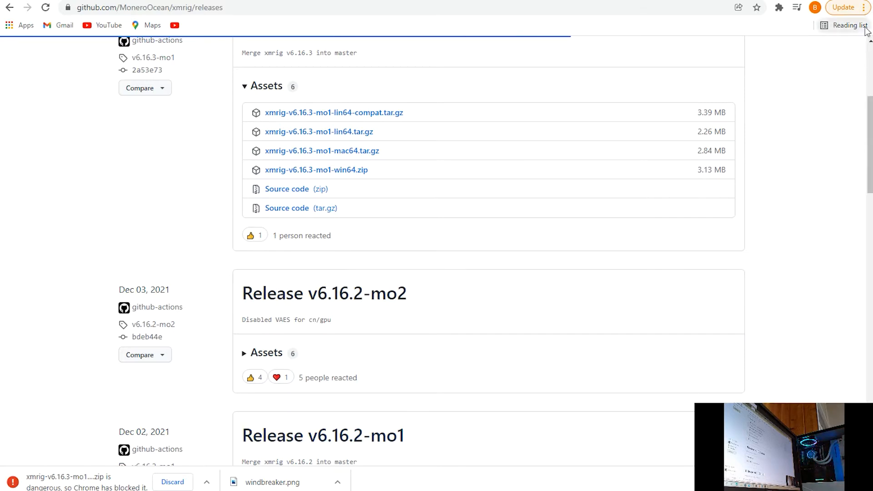
click(867, 7)
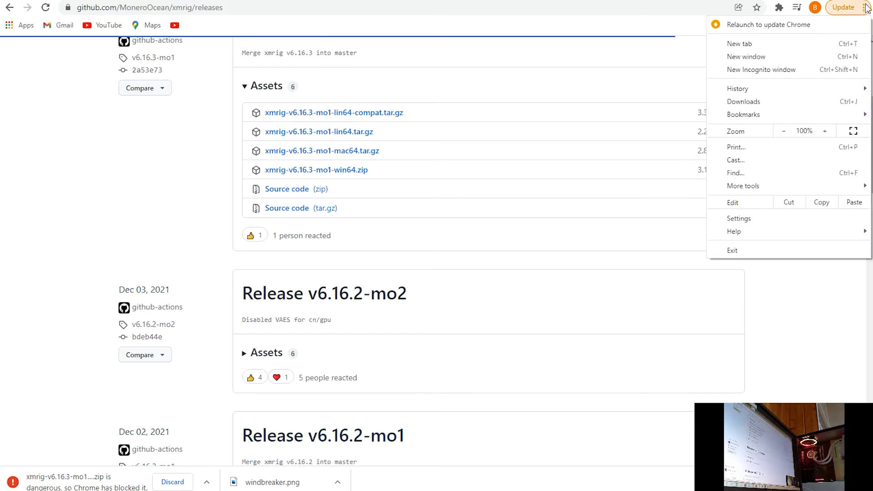
Step: In Chrome Settings > Security, choose 'No protection' and confirm turning Safe Browsing off
click(738, 218)
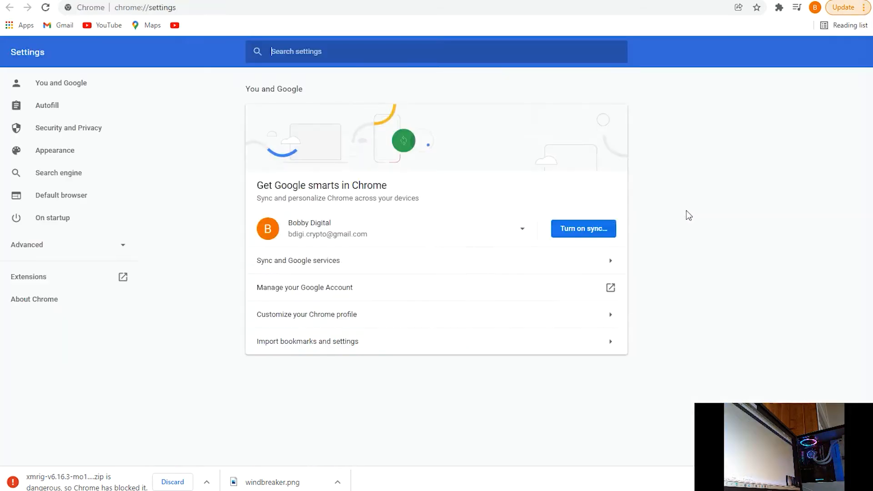
click(68, 127)
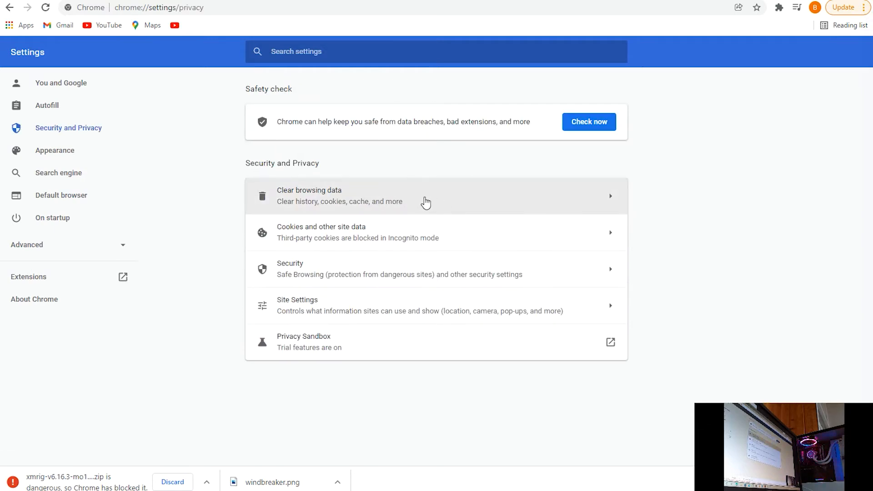
mouse_move(396, 281)
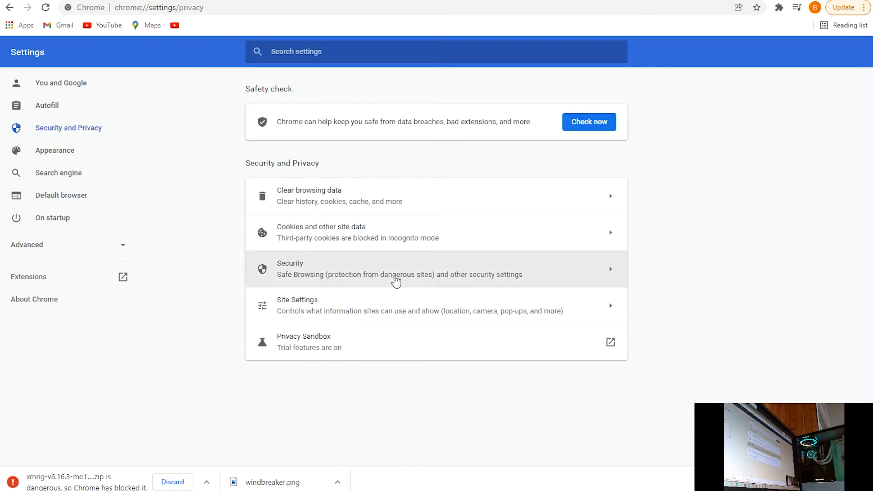
click(398, 269)
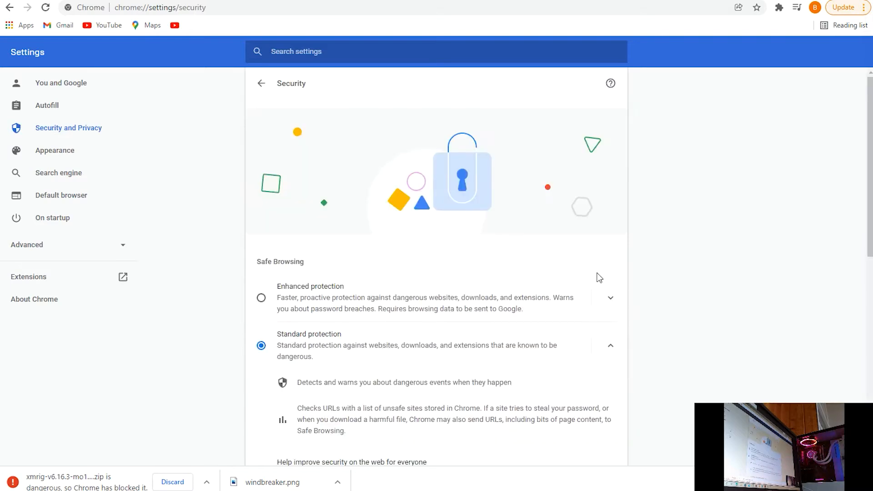
scroll(down, 3)
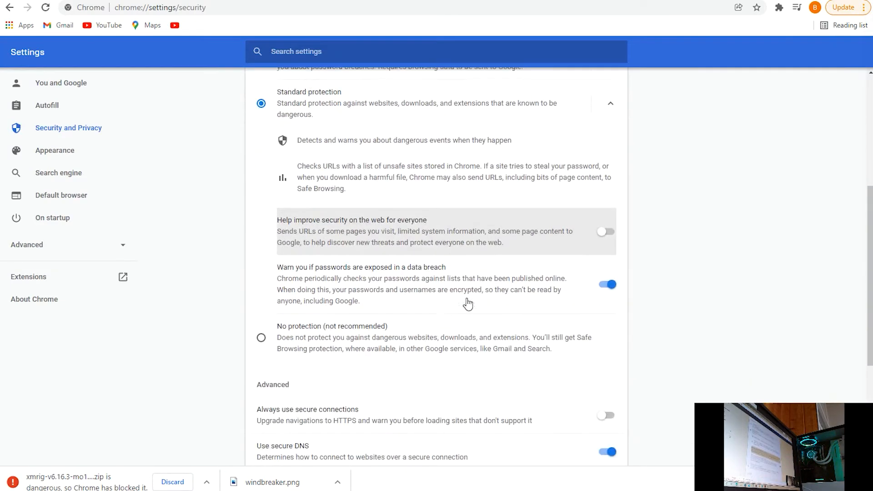
click(261, 337)
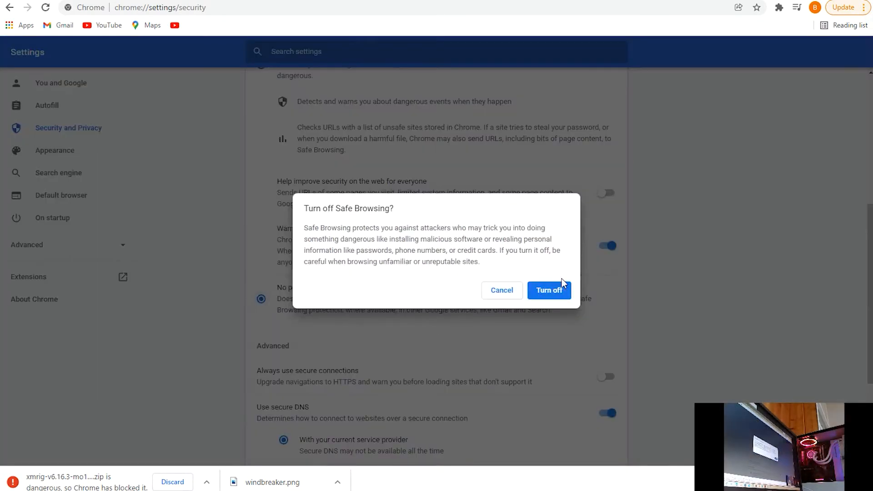
click(547, 291)
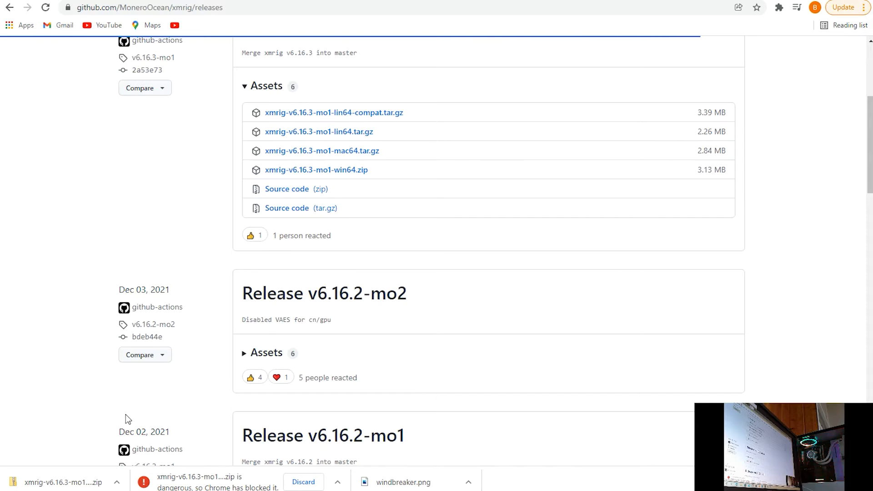
mouse_move(130, 398)
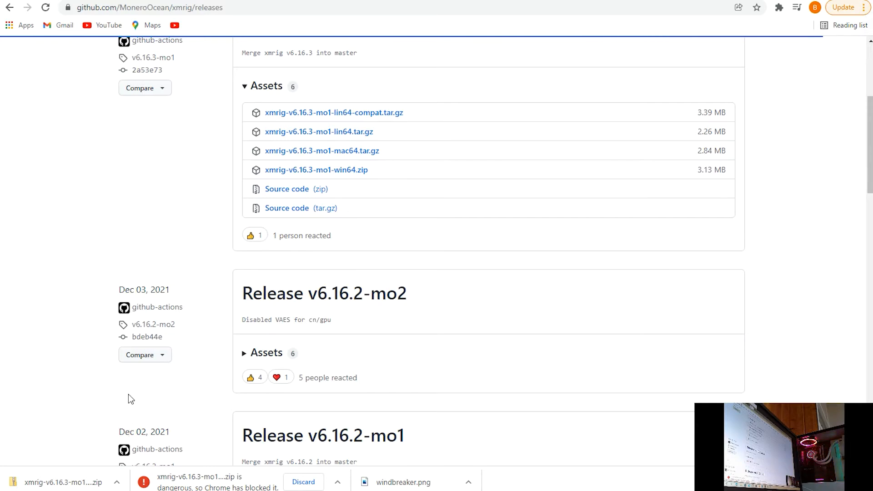
mouse_move(95, 356)
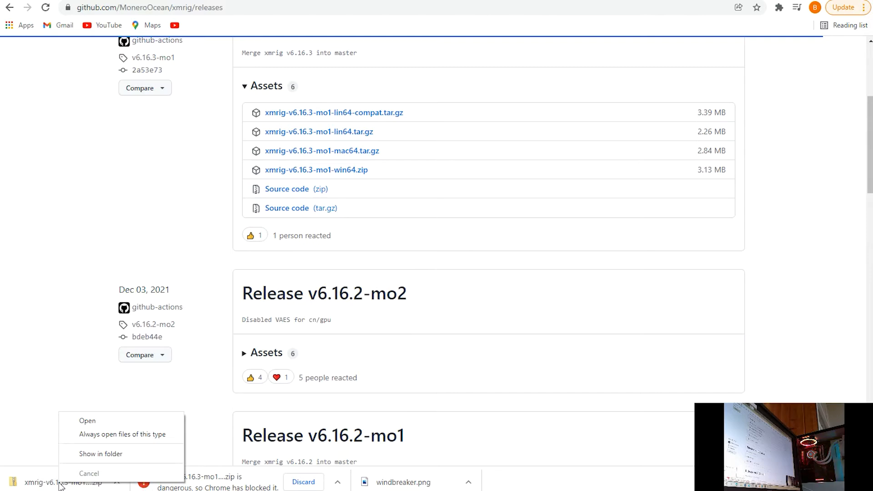
Step: Show the downloaded xmrig zip in its folder in File Explorer
click(101, 452)
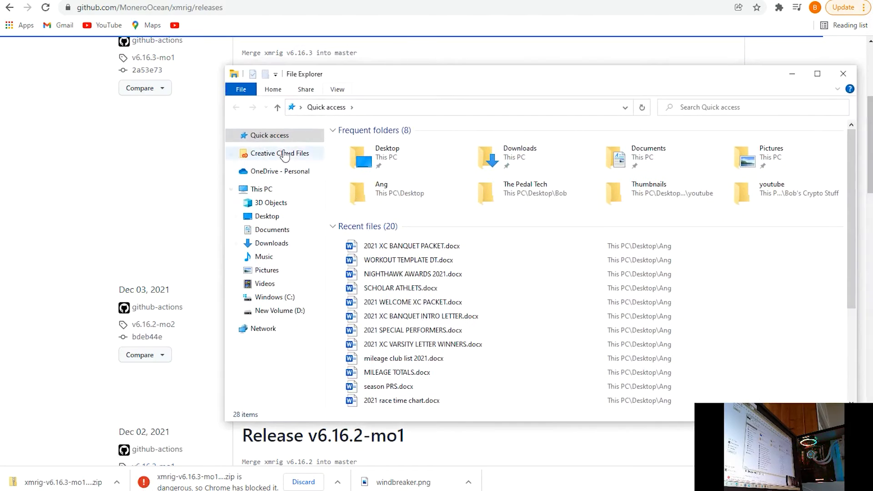
Step: Go to Downloads and start Extract All on the xmrig win64 zip
click(271, 243)
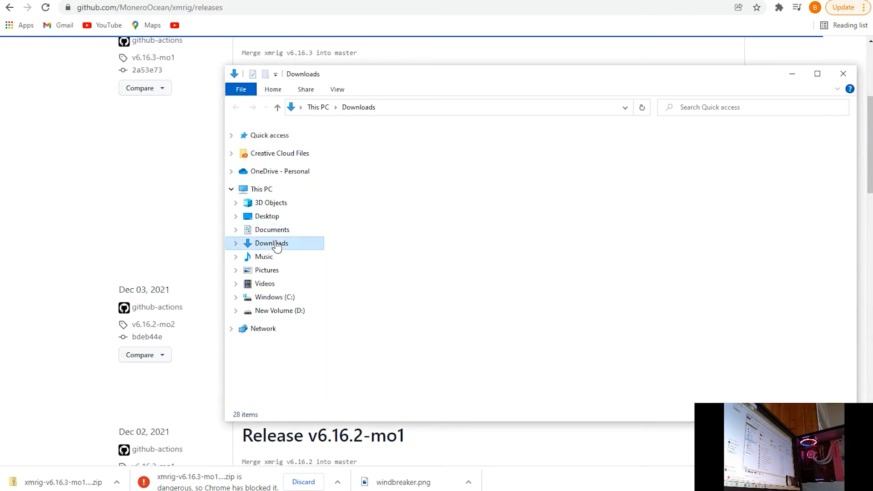
right_click(379, 158)
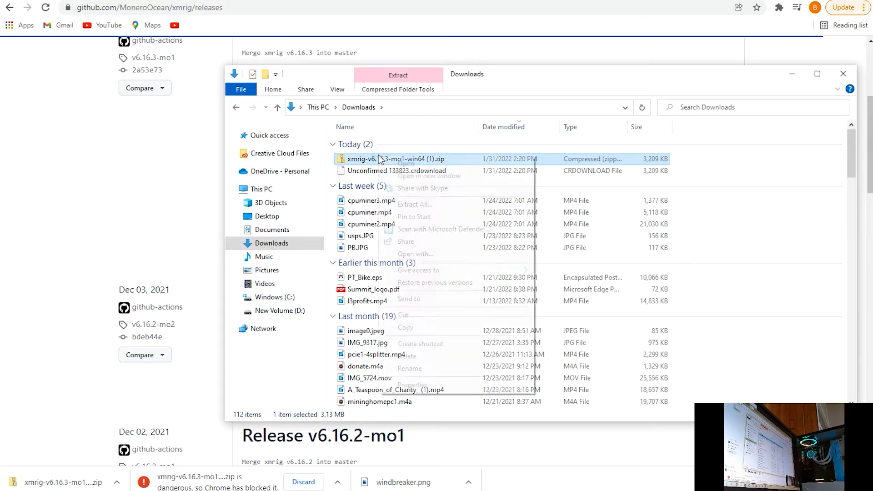
right_click(384, 158)
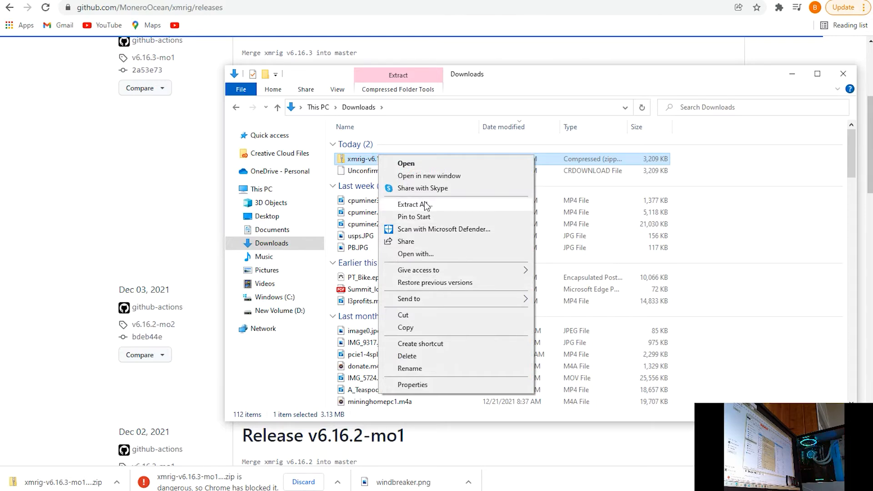
click(412, 204)
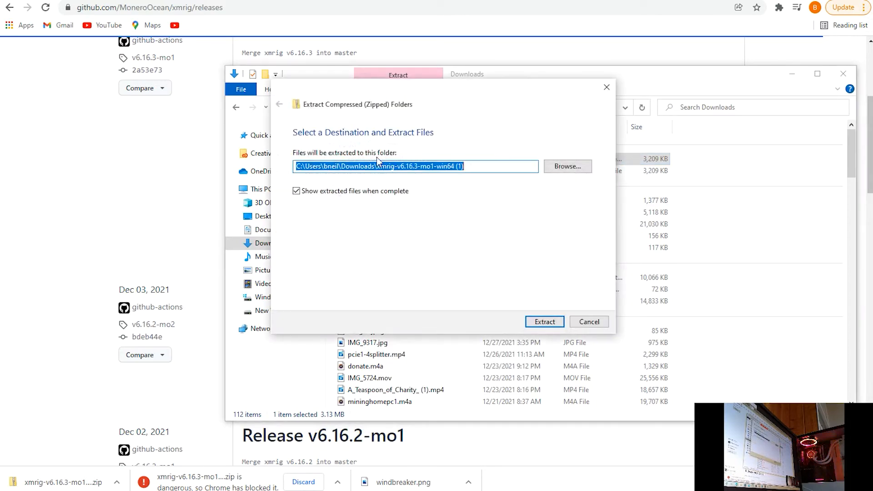
mouse_move(684, 246)
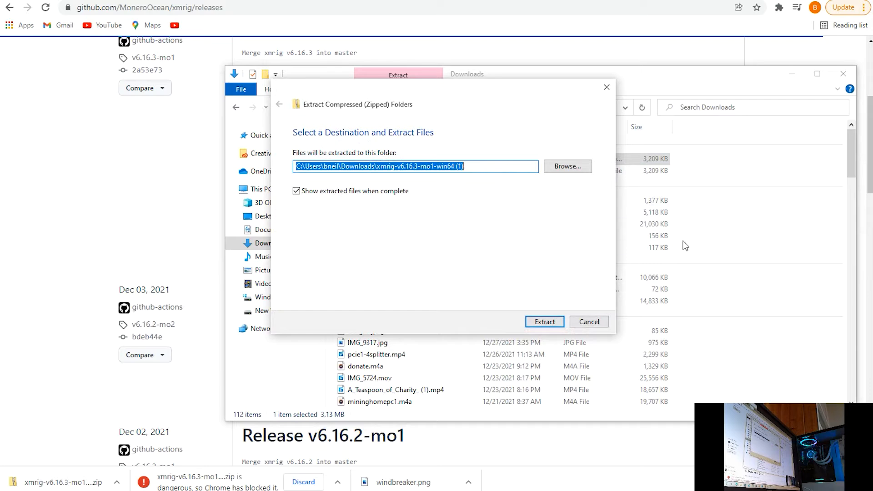
Step: Browse to Bob's Crypto Stuff\Miners\MO XMRig as destination and extract the zip there
click(566, 165)
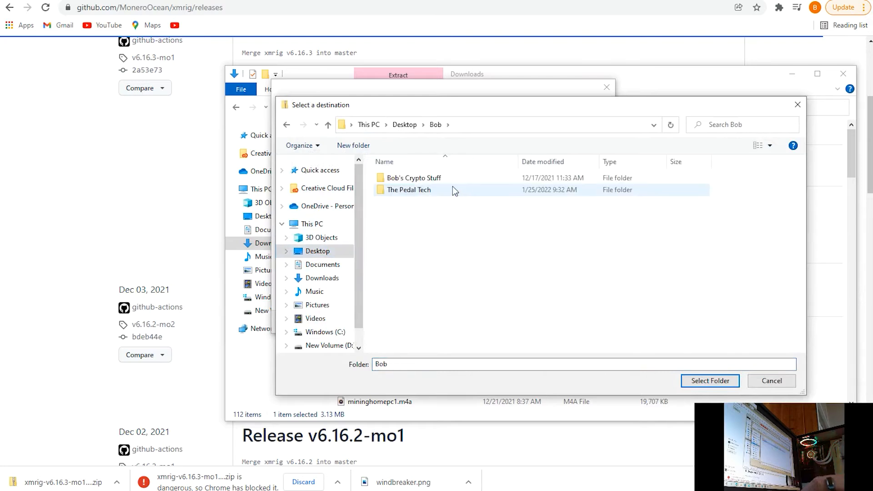
double_click(415, 178)
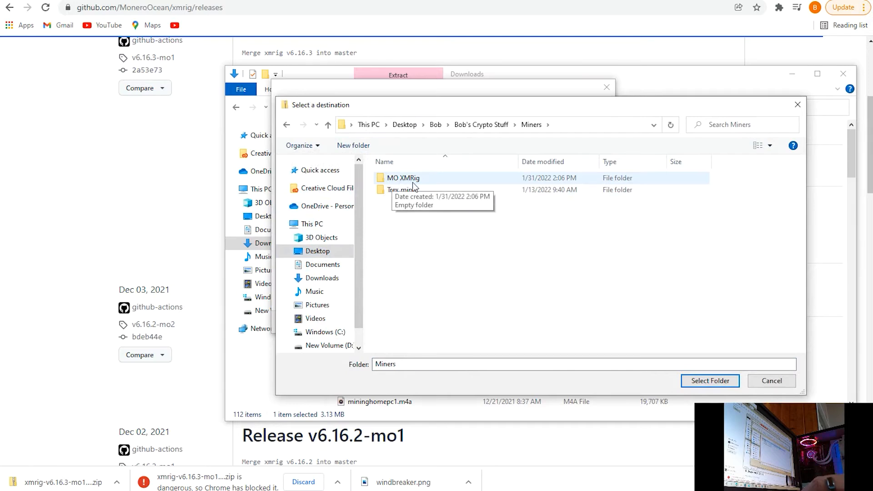
double_click(403, 178)
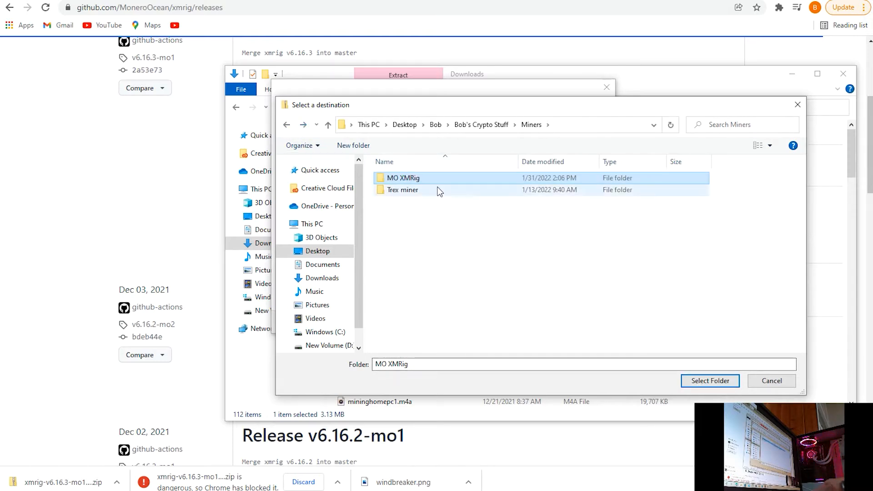
click(710, 381)
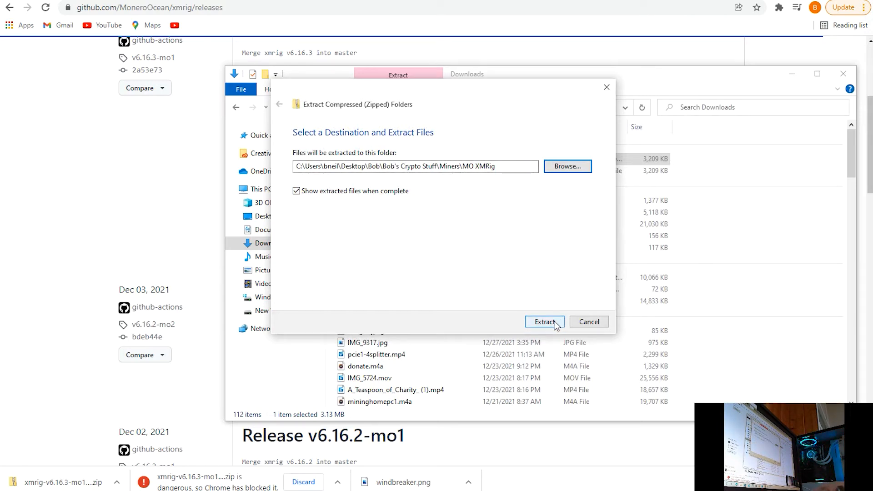
click(544, 321)
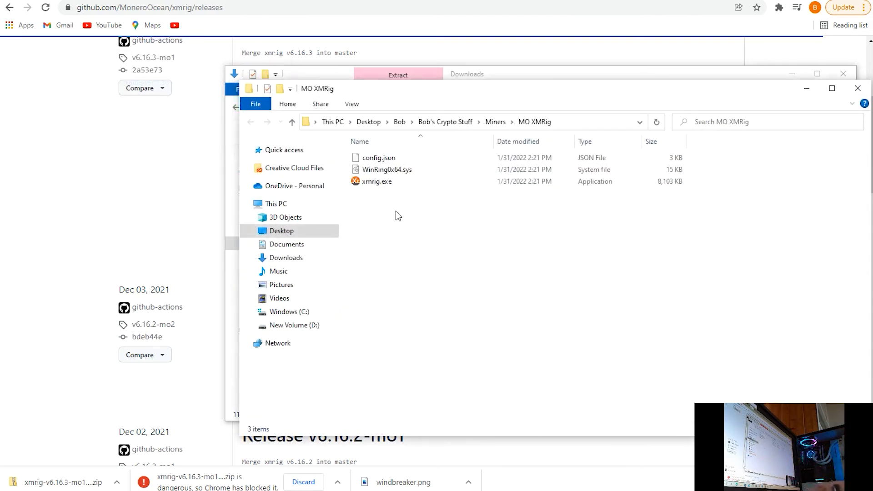
Step: Try opening config.json directly, declining to set a default app for json
click(377, 181)
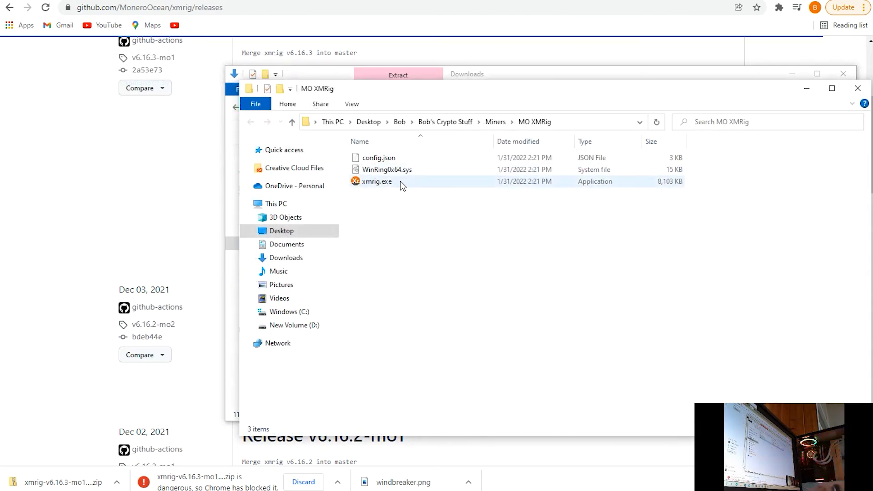
click(379, 157)
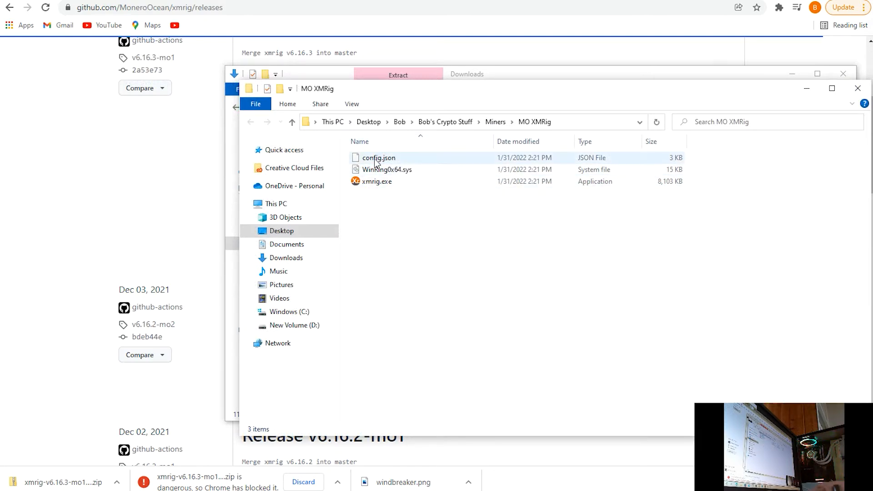
mouse_move(378, 160)
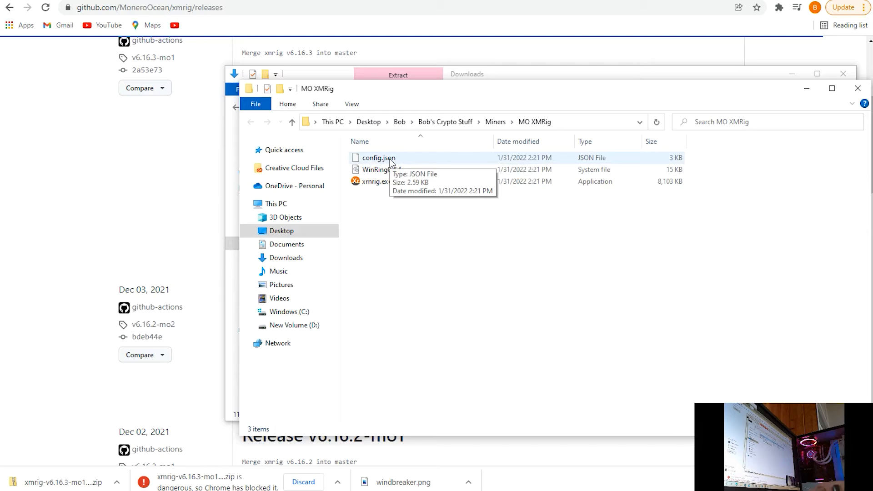
click(379, 158)
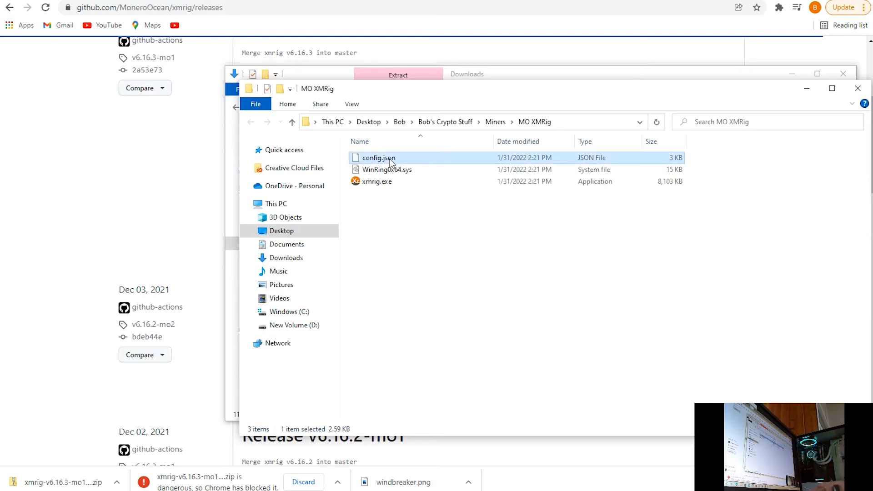
double_click(379, 157)
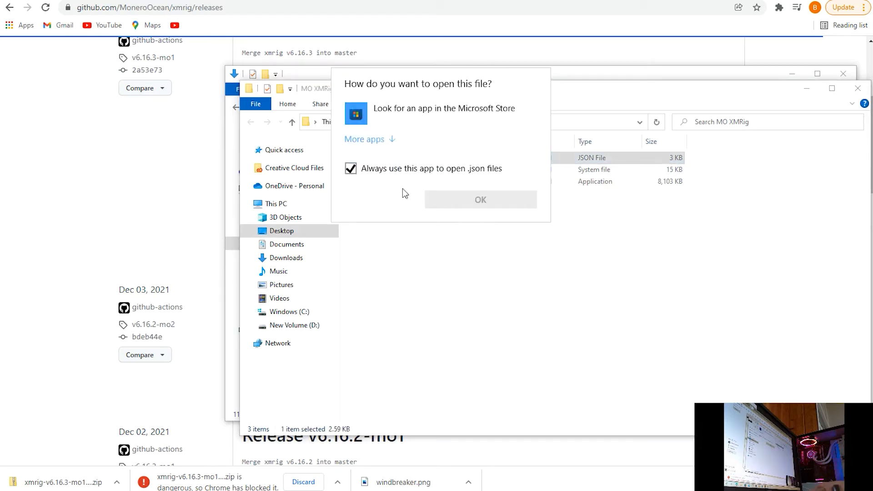
click(351, 169)
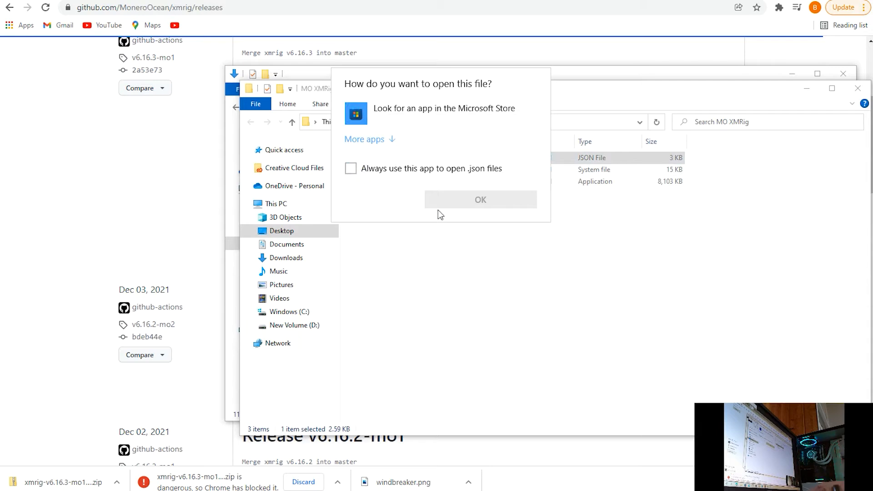
mouse_move(518, 290)
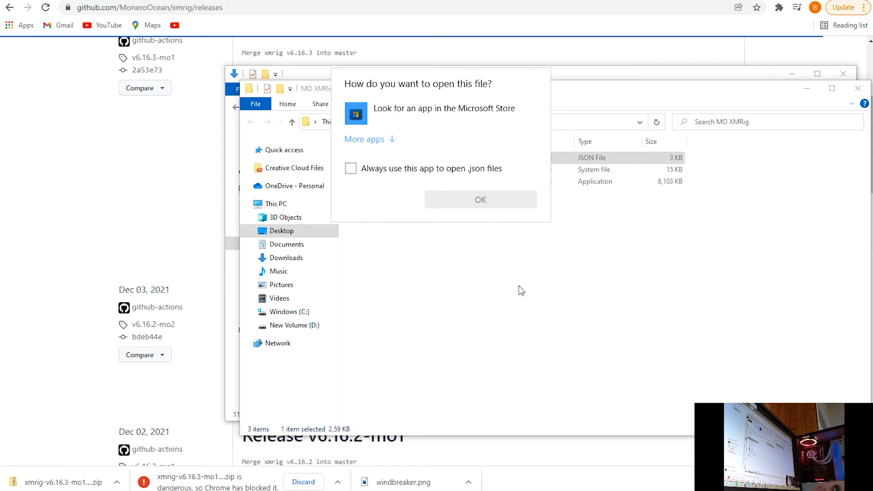
Step: Open config.json with Notepad via Open with > More apps and scroll to the pools section
right_click(379, 157)
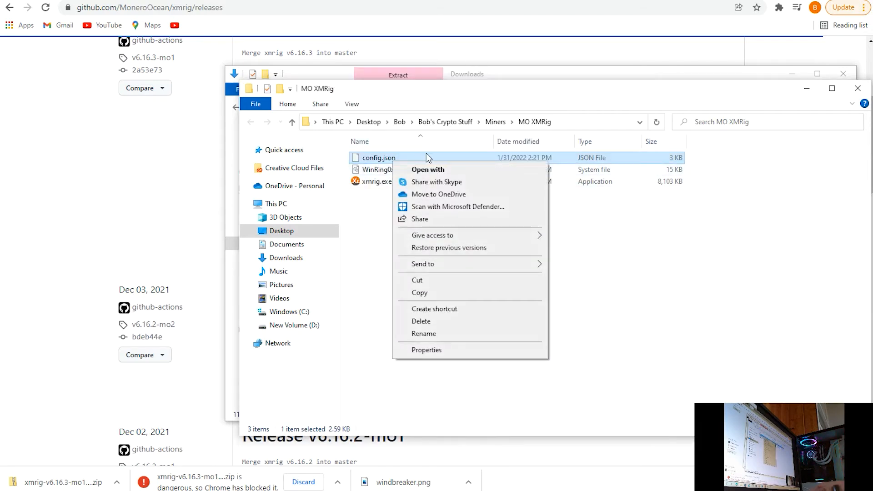
click(428, 169)
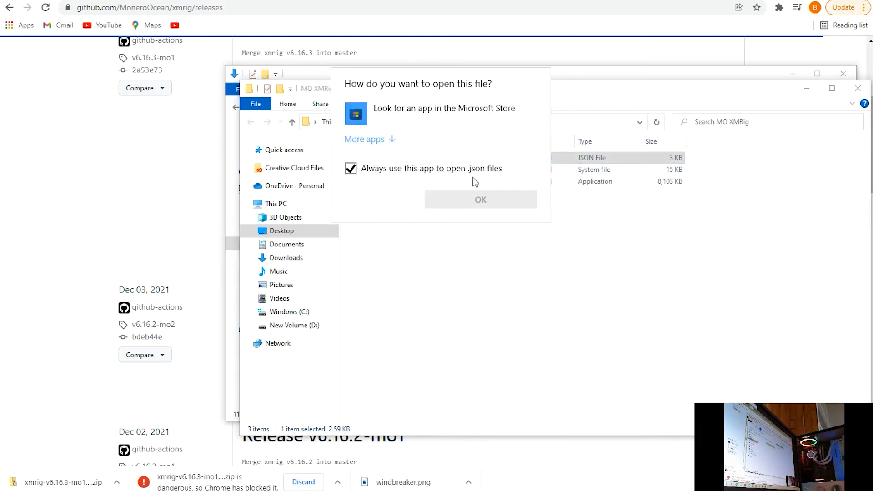
click(365, 140)
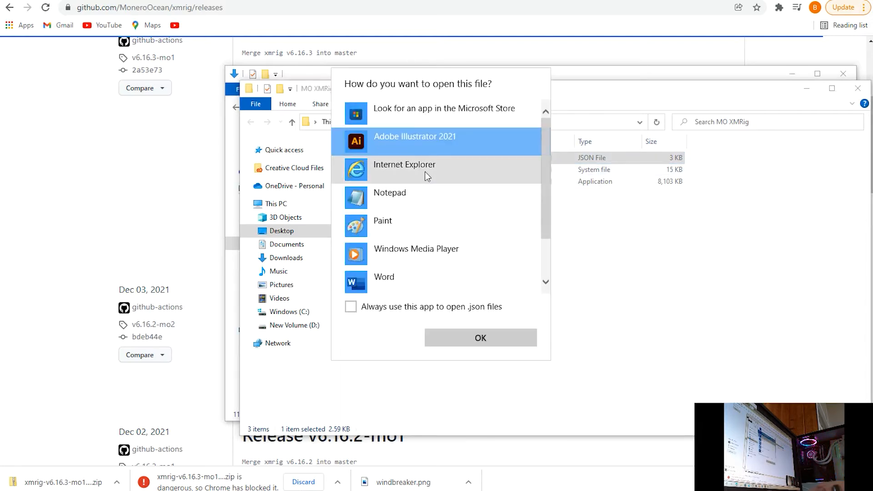
click(480, 337)
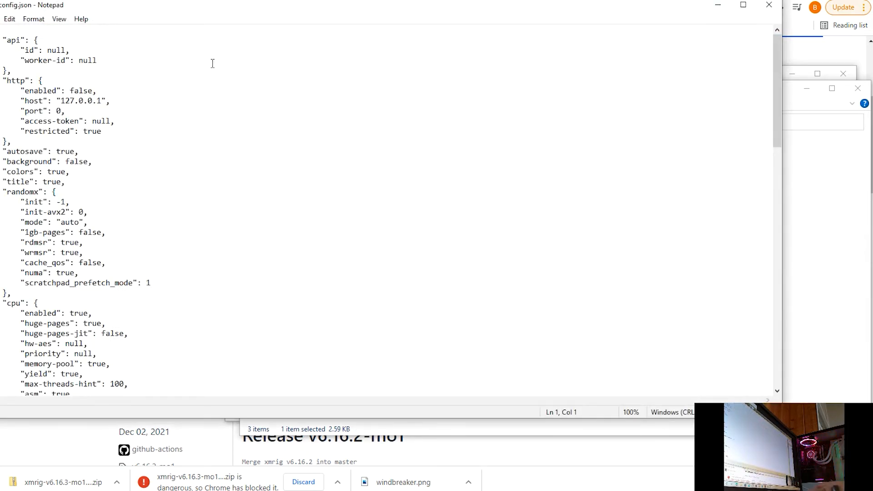
mouse_move(269, 16)
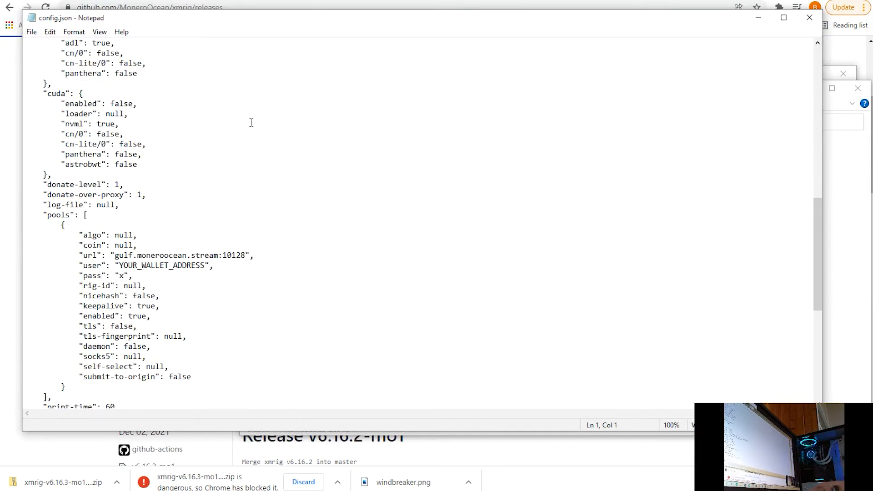
scroll(down, 3)
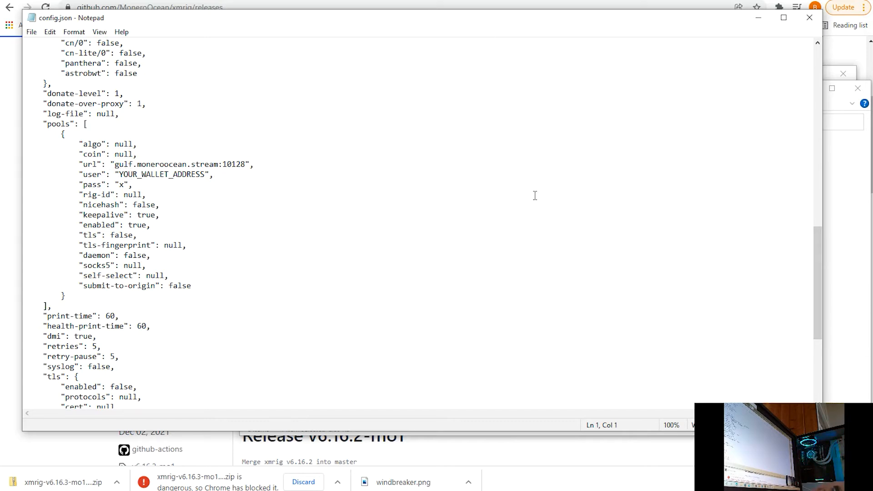
mouse_move(487, 131)
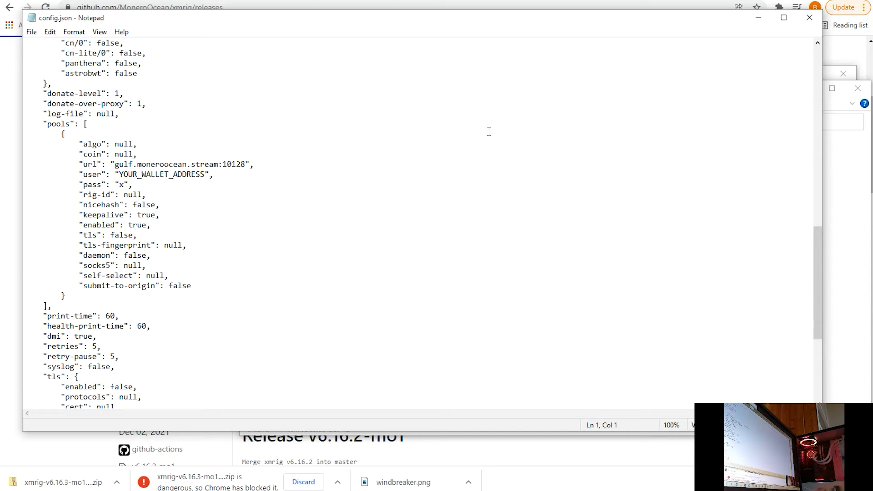
mouse_move(445, 108)
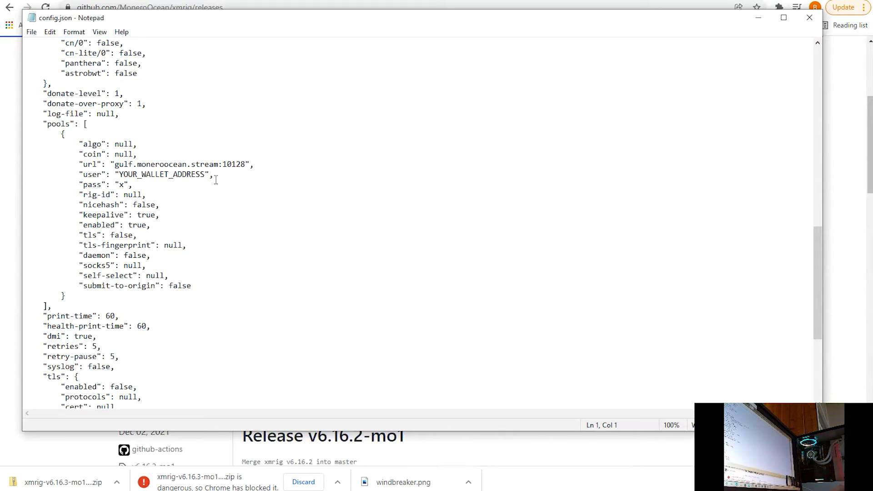
Step: Replace YOUR_WALLET_ADDRESS with the wallet address plus '.homepc' and save config.json
double_click(162, 175)
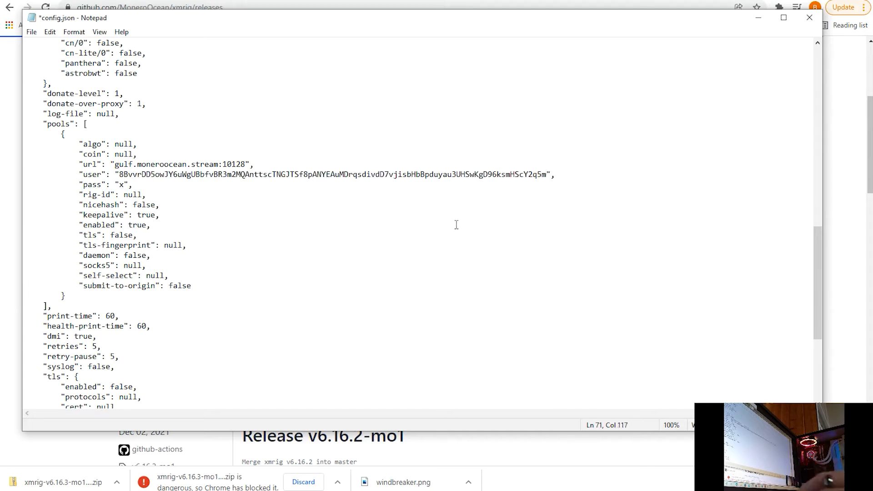
text(.home)
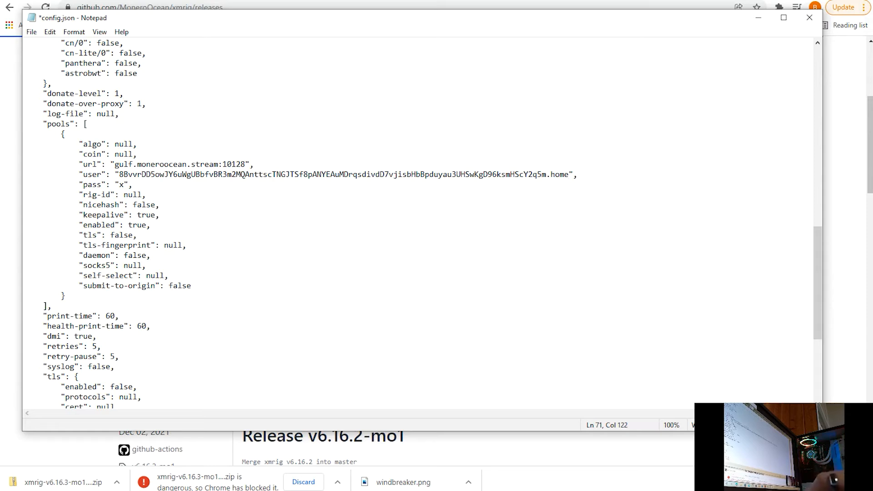
text(pc)
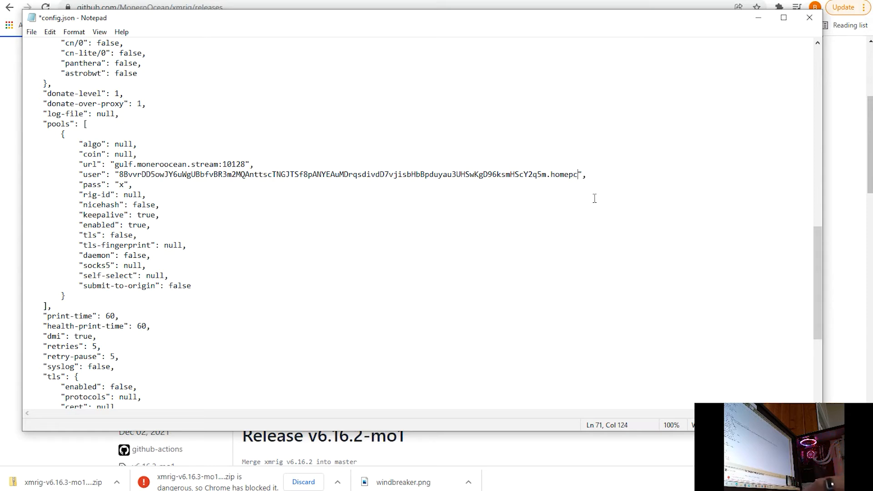
mouse_move(394, 161)
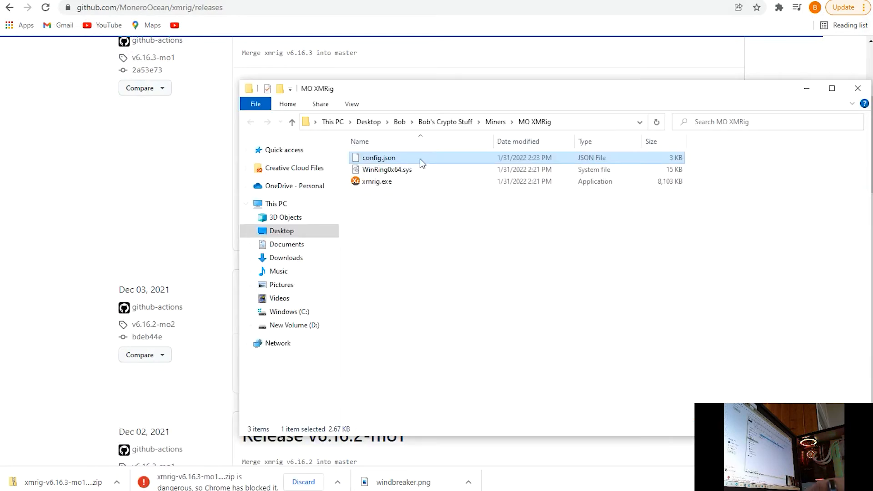
mouse_move(391, 206)
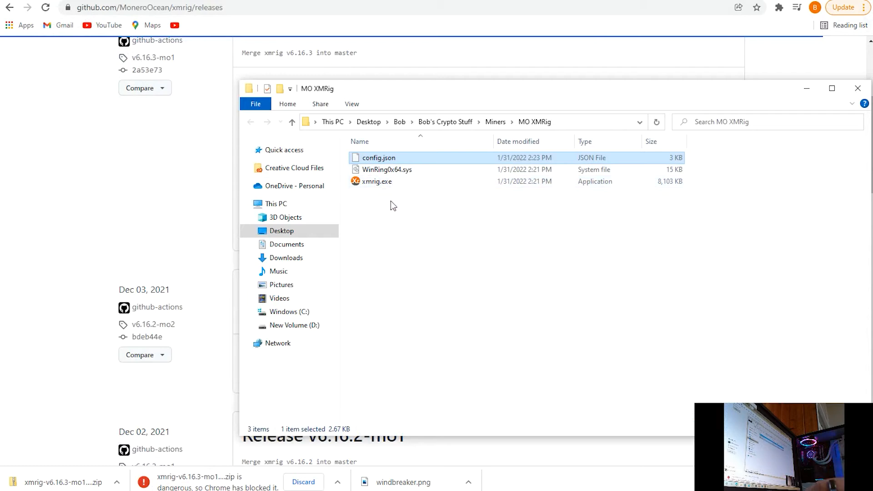
Step: Run xmrig.exe as administrator from the MO XMRig folder
right_click(376, 181)
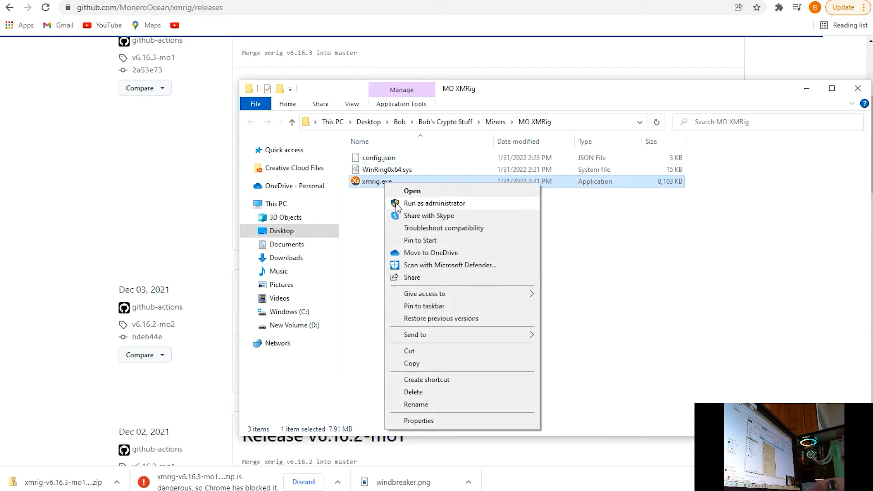
click(435, 202)
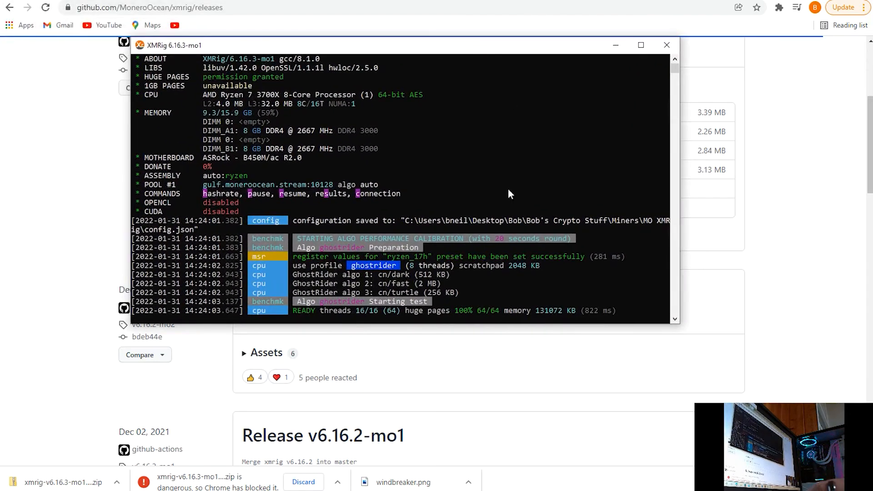
mouse_move(458, 271)
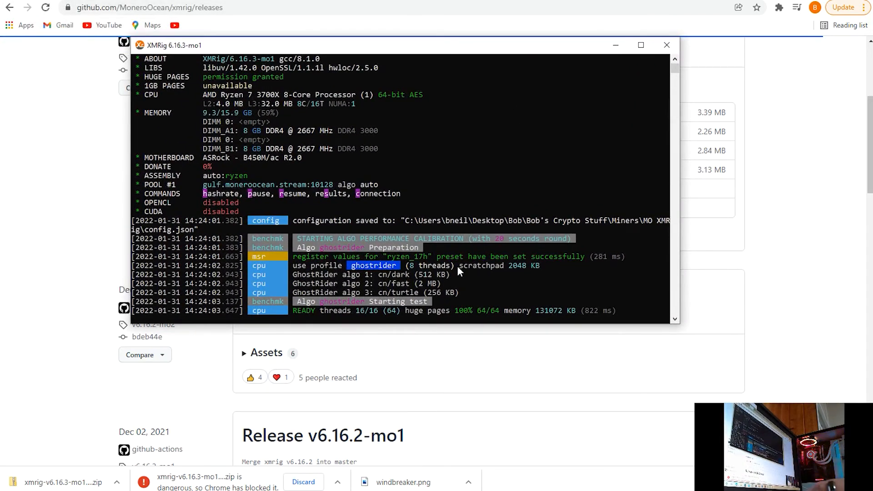
mouse_move(530, 251)
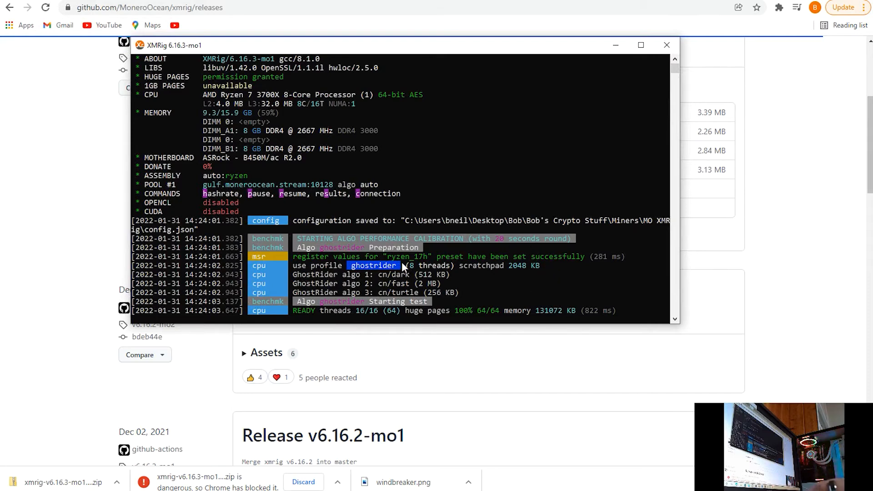
mouse_move(550, 194)
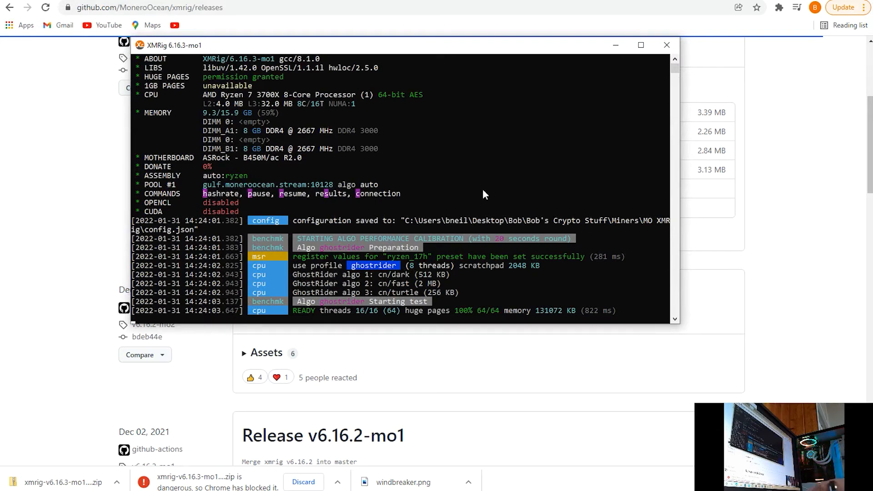
mouse_move(271, 267)
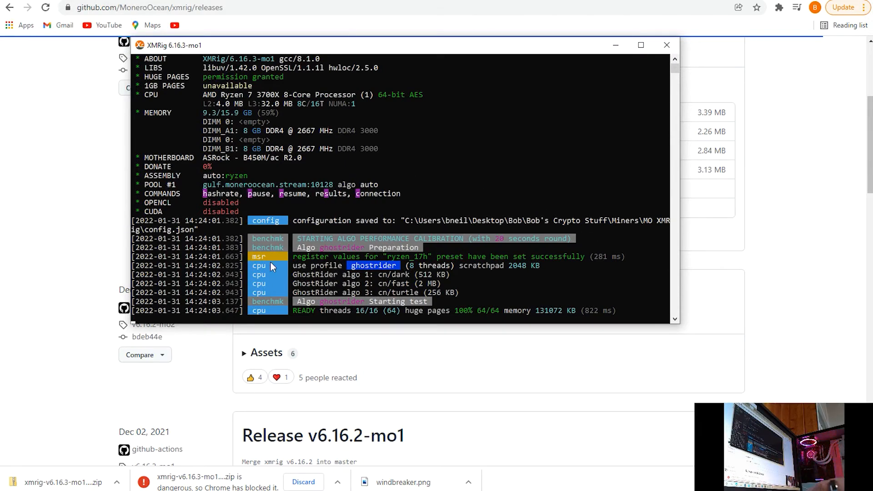
mouse_move(518, 193)
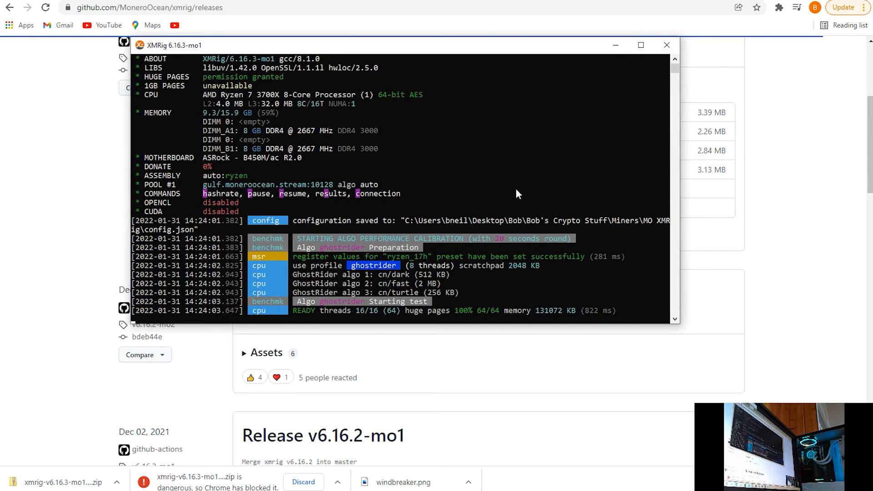
mouse_move(368, 299)
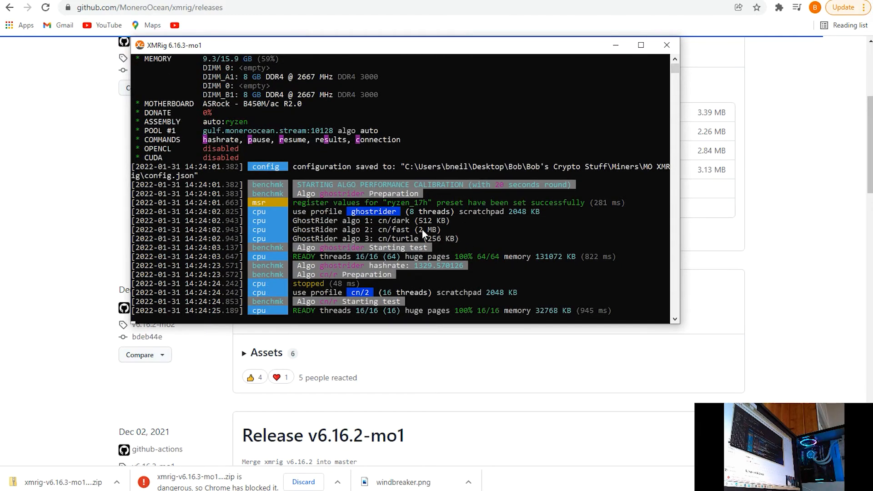
mouse_move(419, 153)
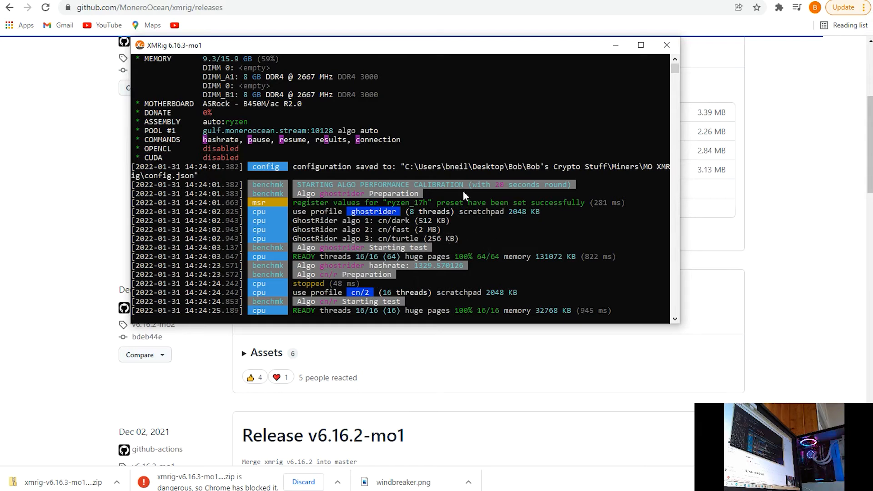
mouse_move(466, 146)
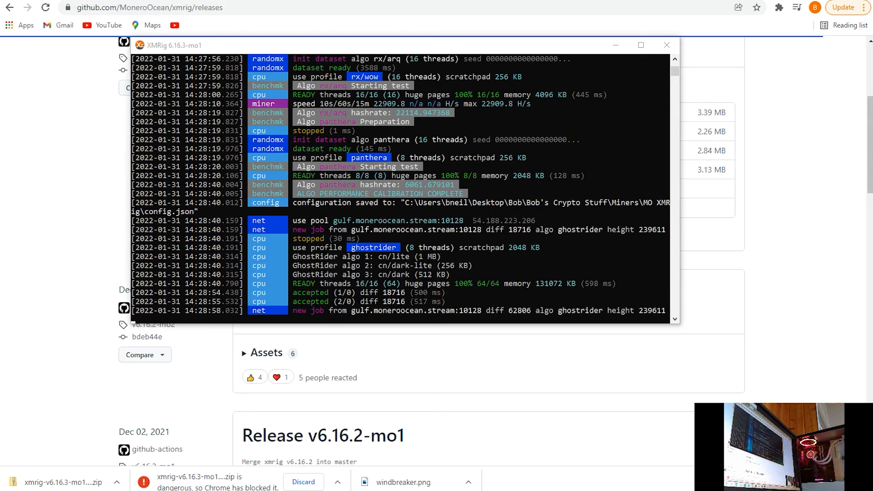
mouse_move(282, 410)
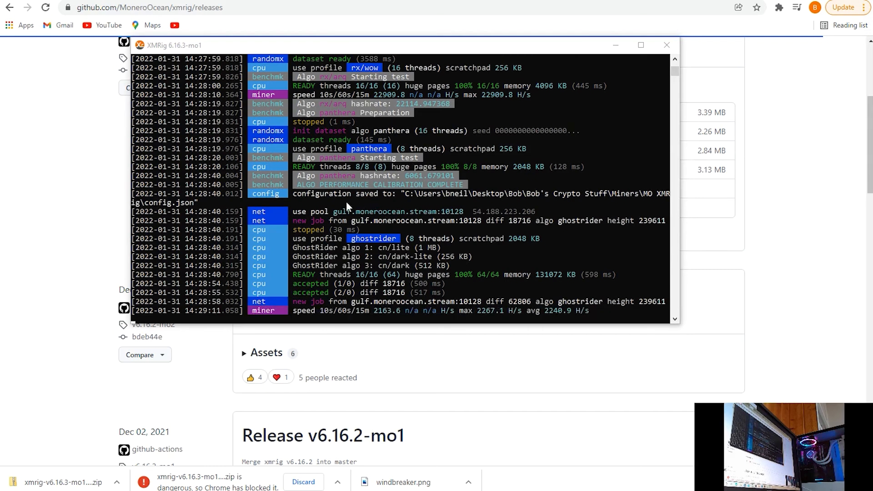
mouse_move(346, 224)
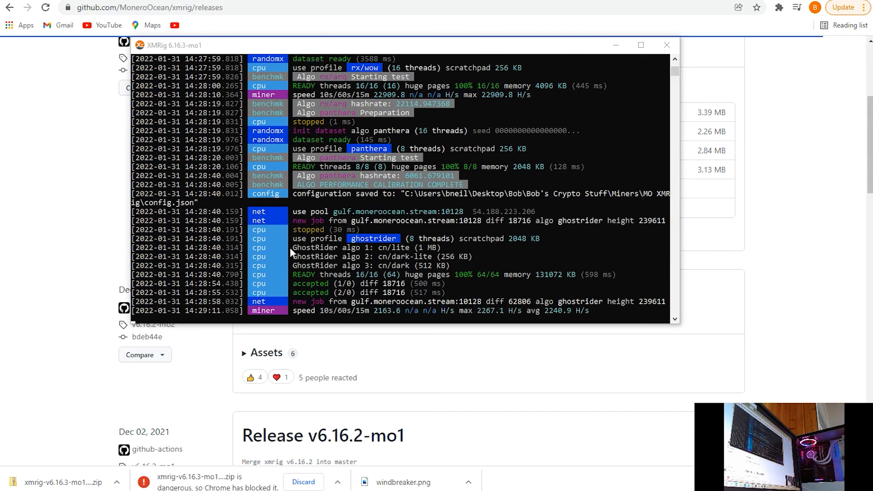
mouse_move(374, 247)
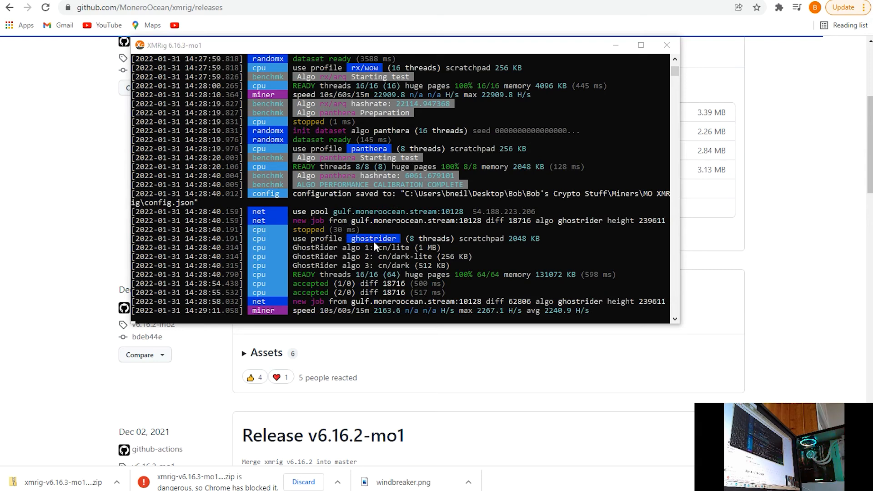
mouse_move(362, 233)
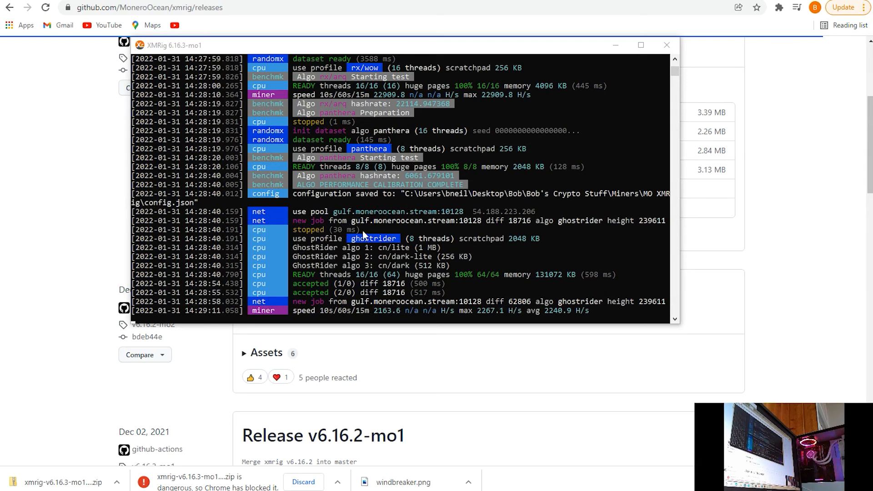
mouse_move(364, 288)
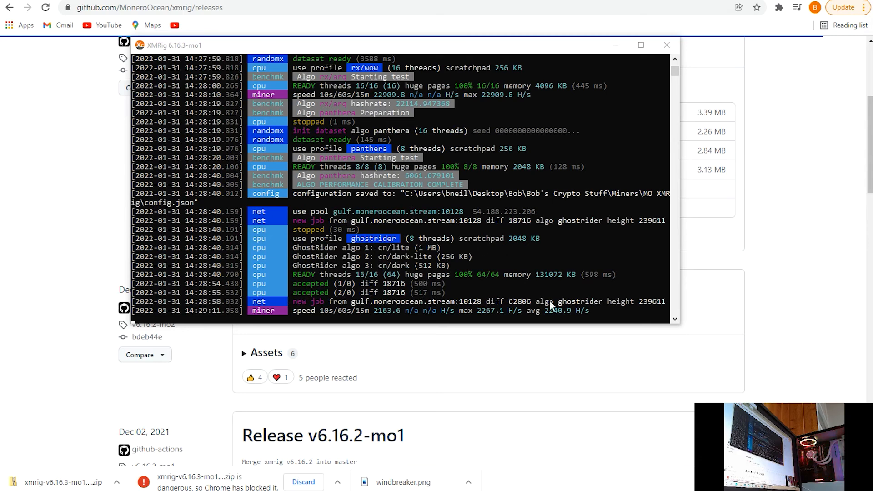
mouse_move(561, 322)
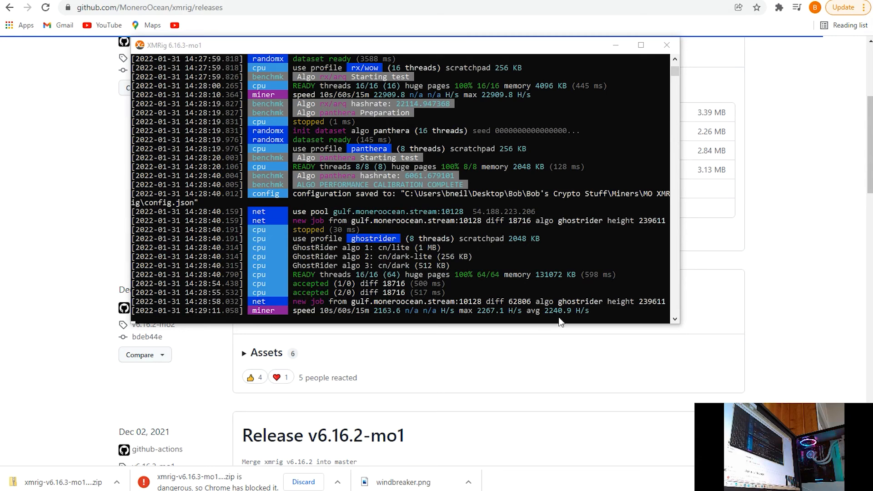
mouse_move(503, 251)
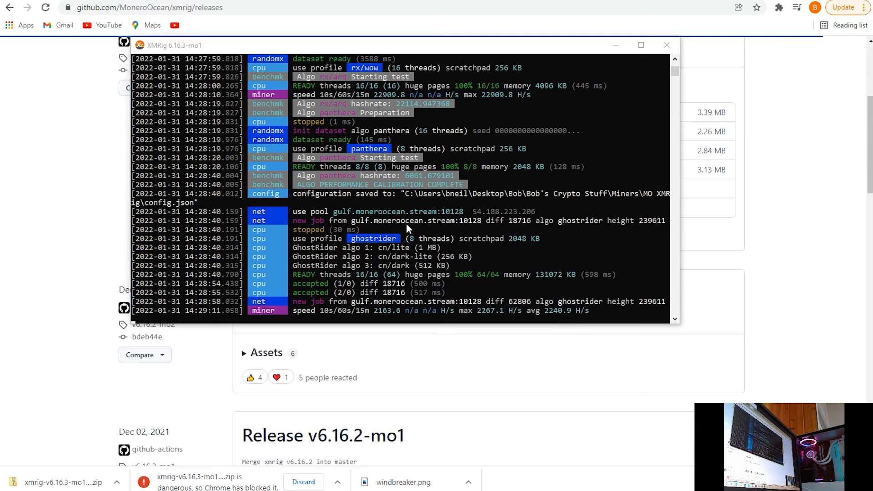
mouse_move(458, 153)
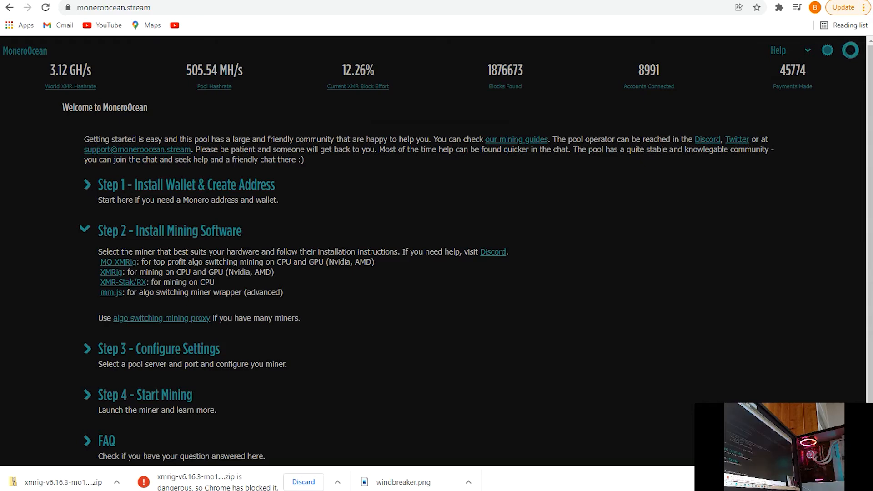
mouse_move(511, 21)
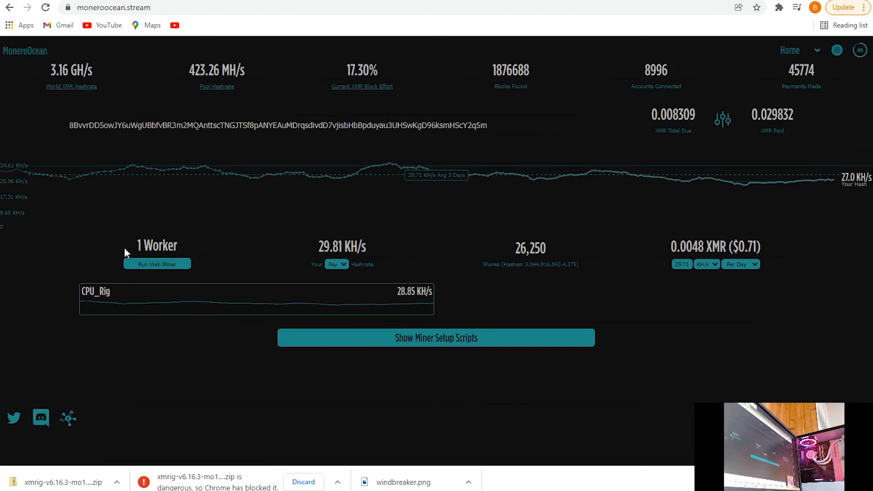
mouse_move(204, 251)
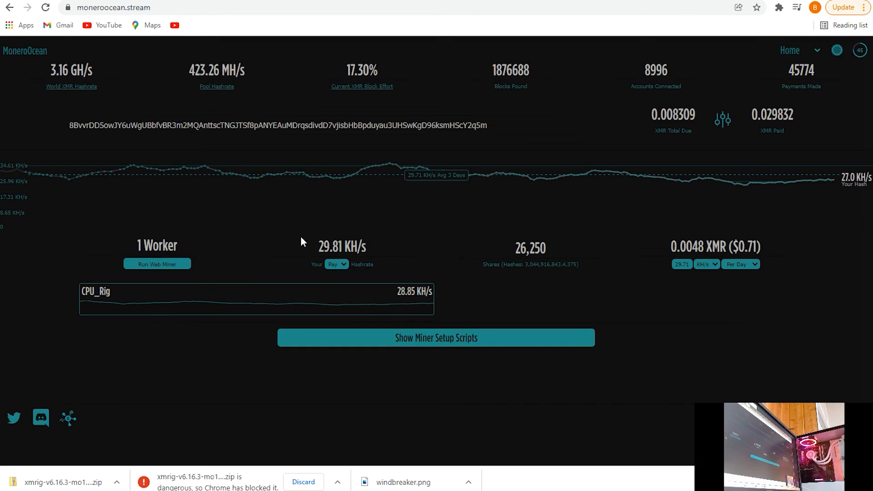
mouse_move(287, 221)
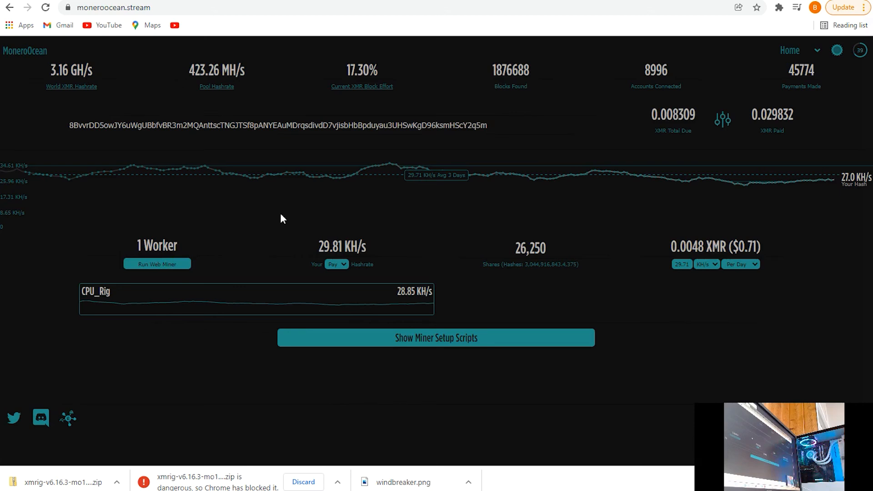
mouse_move(249, 221)
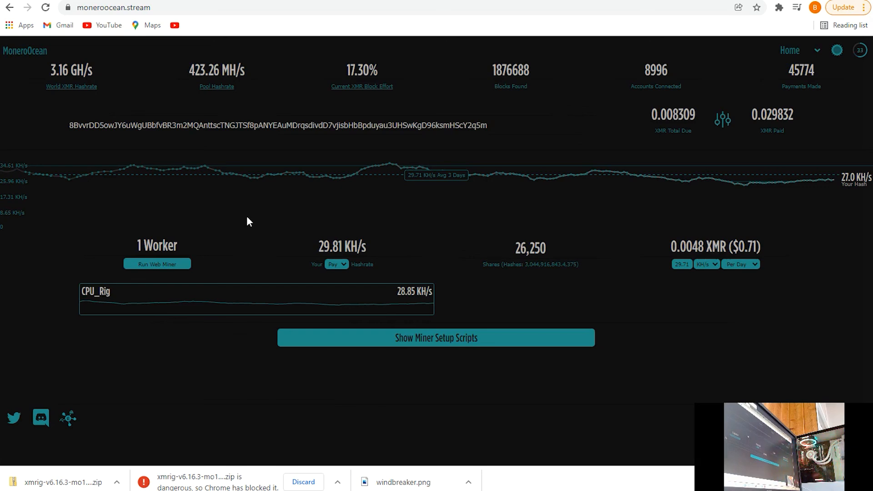
mouse_move(219, 203)
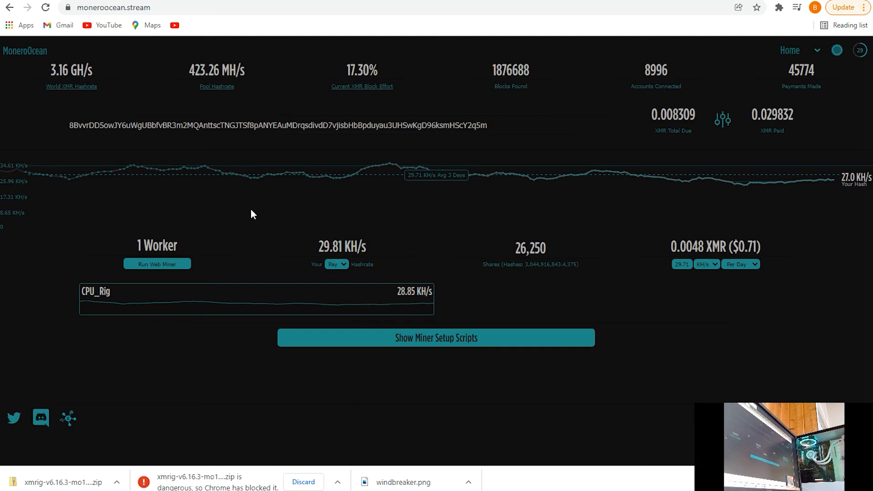
mouse_move(527, 225)
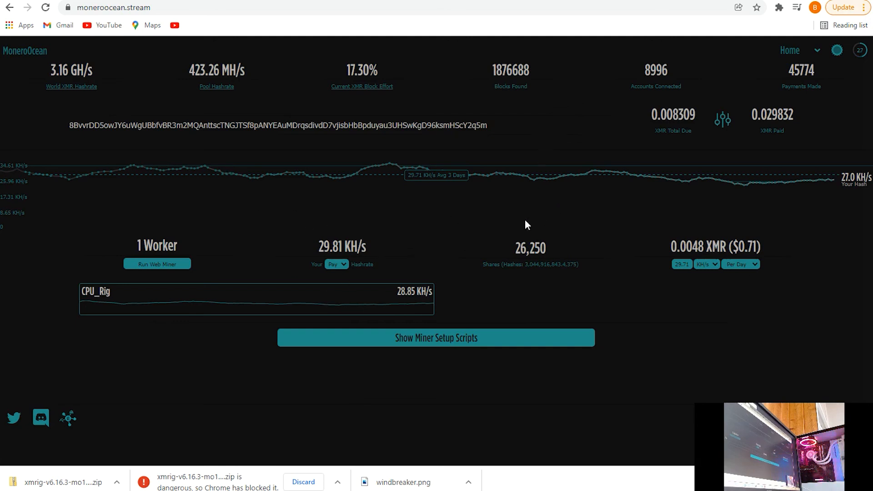